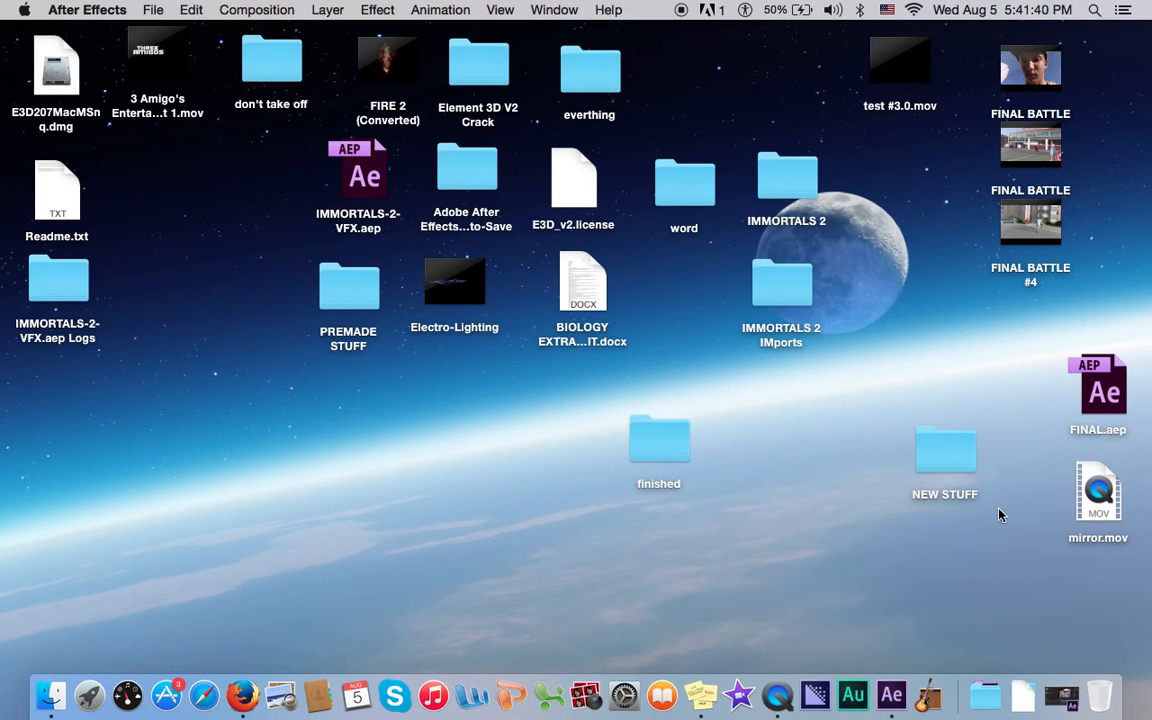
Step: Watch the mirror video, then close it and discard the converted copy
{"action": "double_click", "coordinate": [1097, 490]}
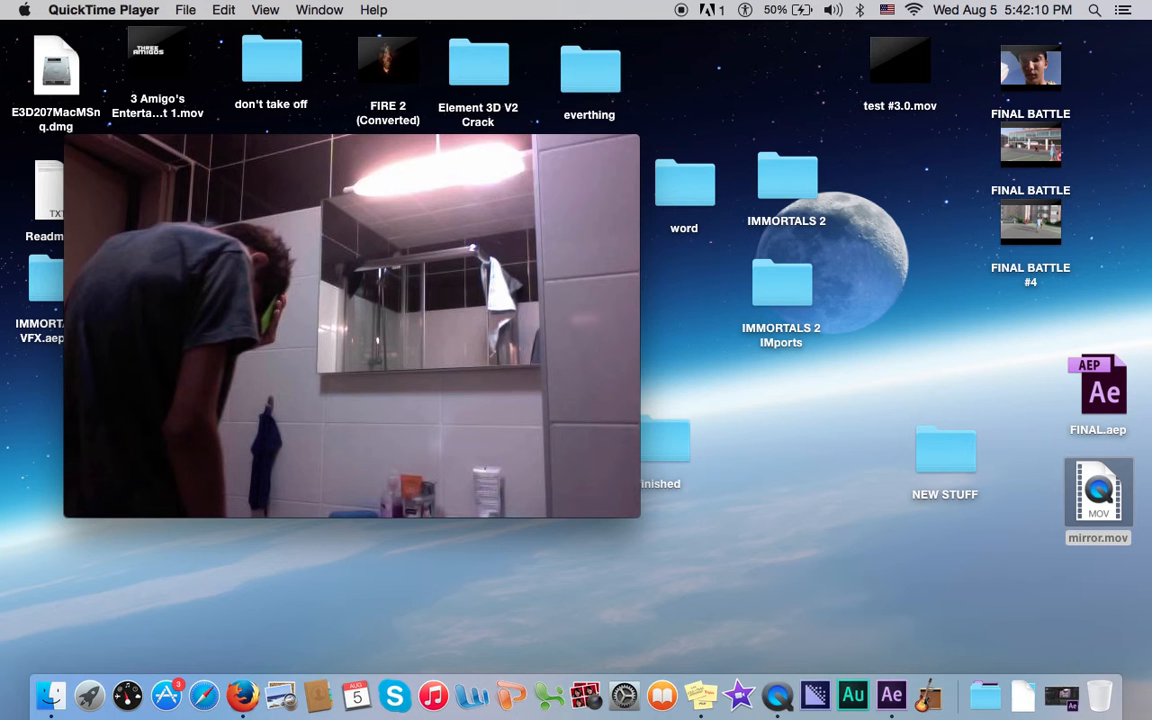
{"action": "mouse_move", "coordinate": [168, 153]}
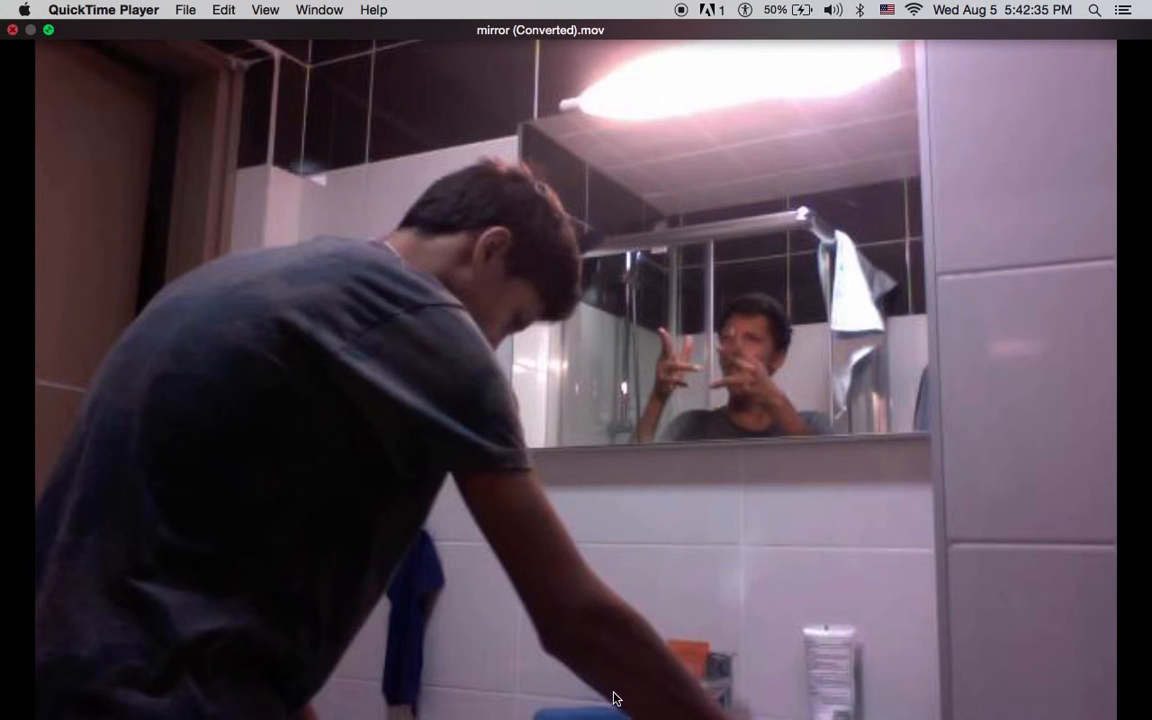
{"action": "left_click", "coordinate": [13, 29]}
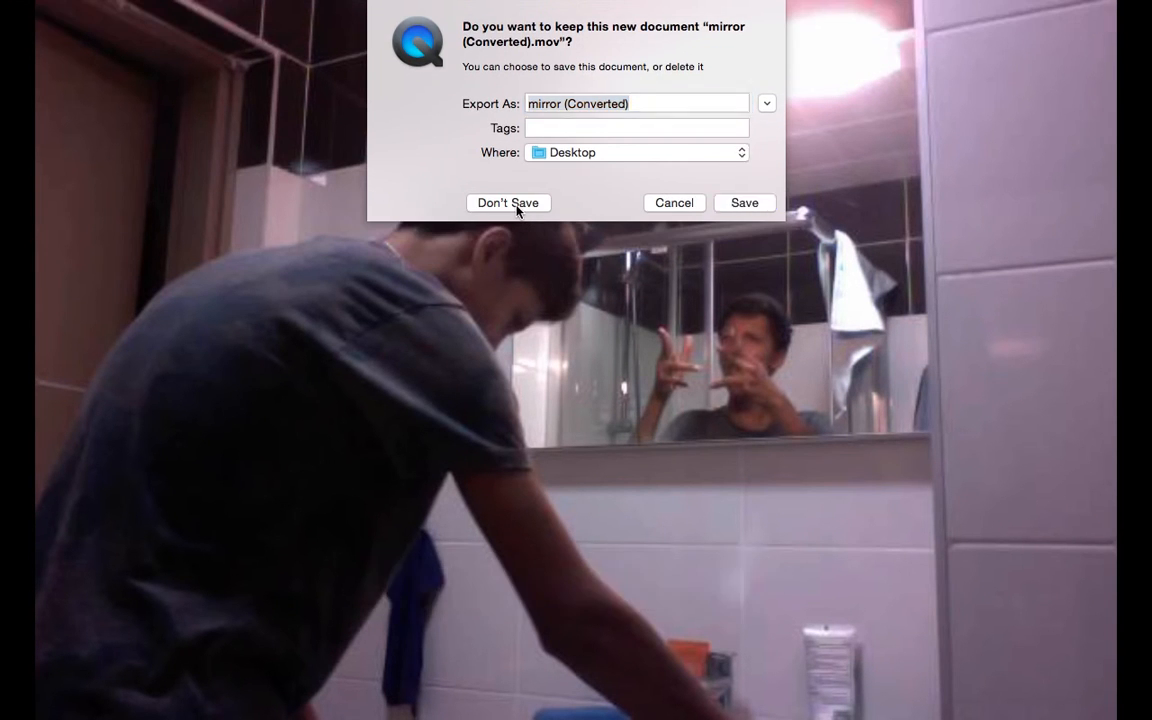
{"action": "left_click", "coordinate": [508, 202]}
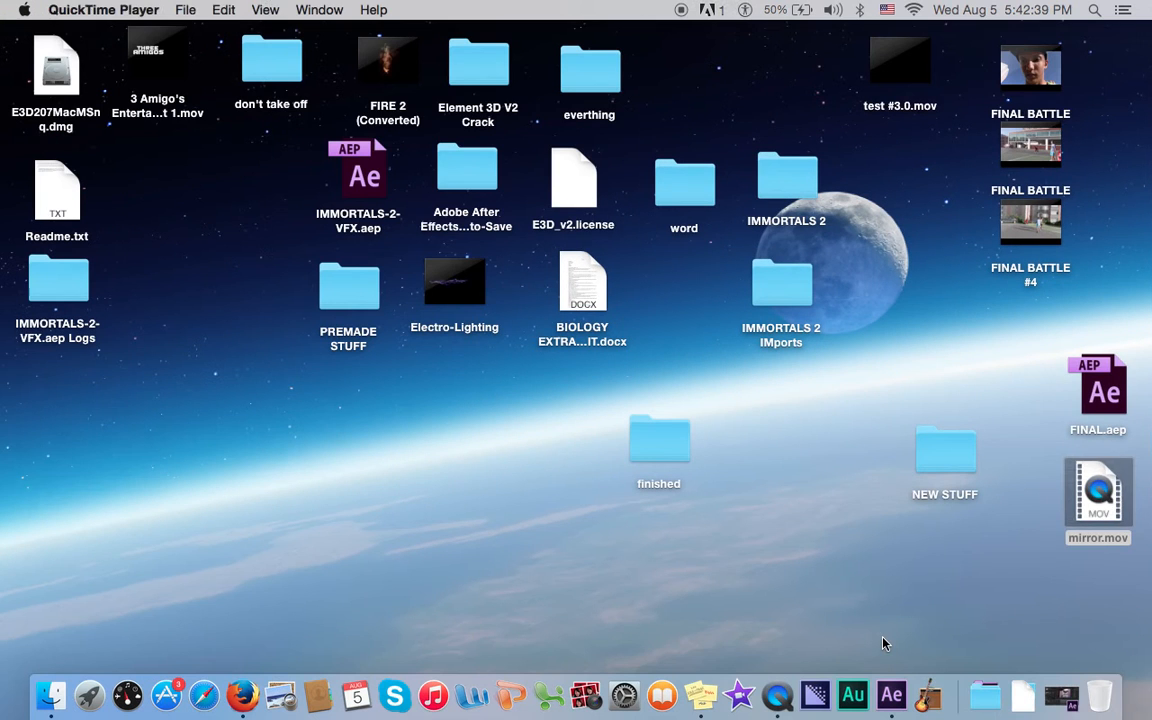
Step: Create a new composition from the bathroom footage in the After Effects project
{"action": "left_click", "coordinate": [913, 694]}
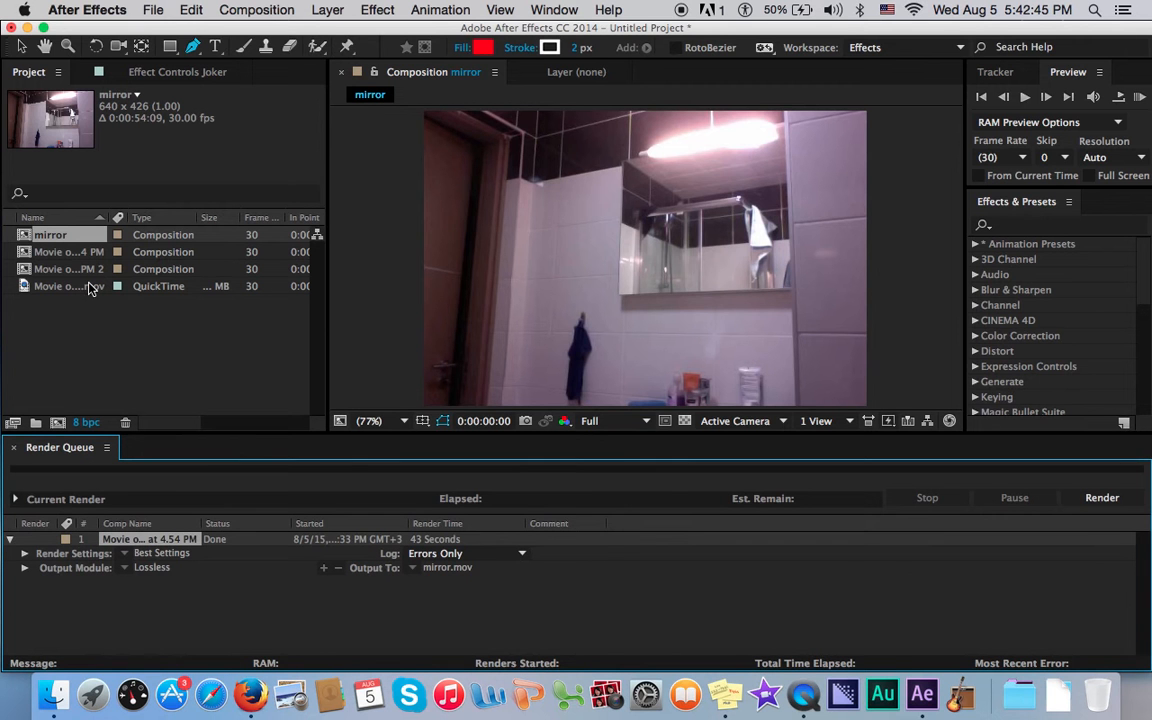
{"action": "left_click", "coordinate": [68, 286]}
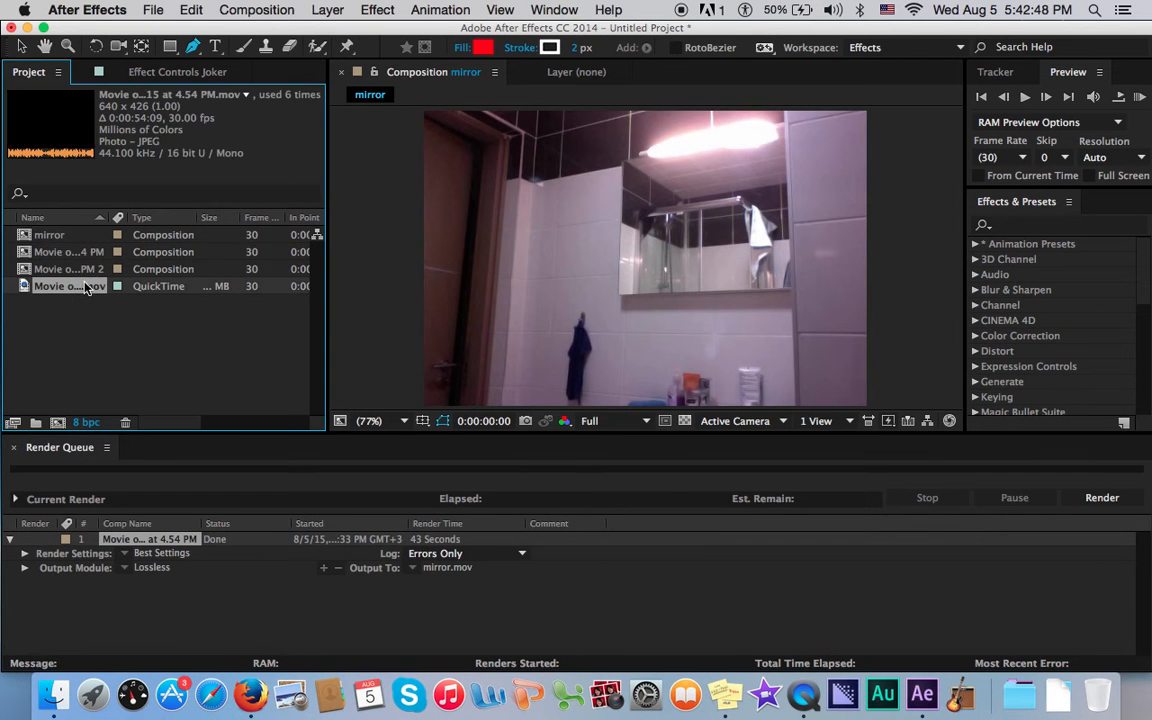
{"action": "left_click", "coordinate": [153, 9]}
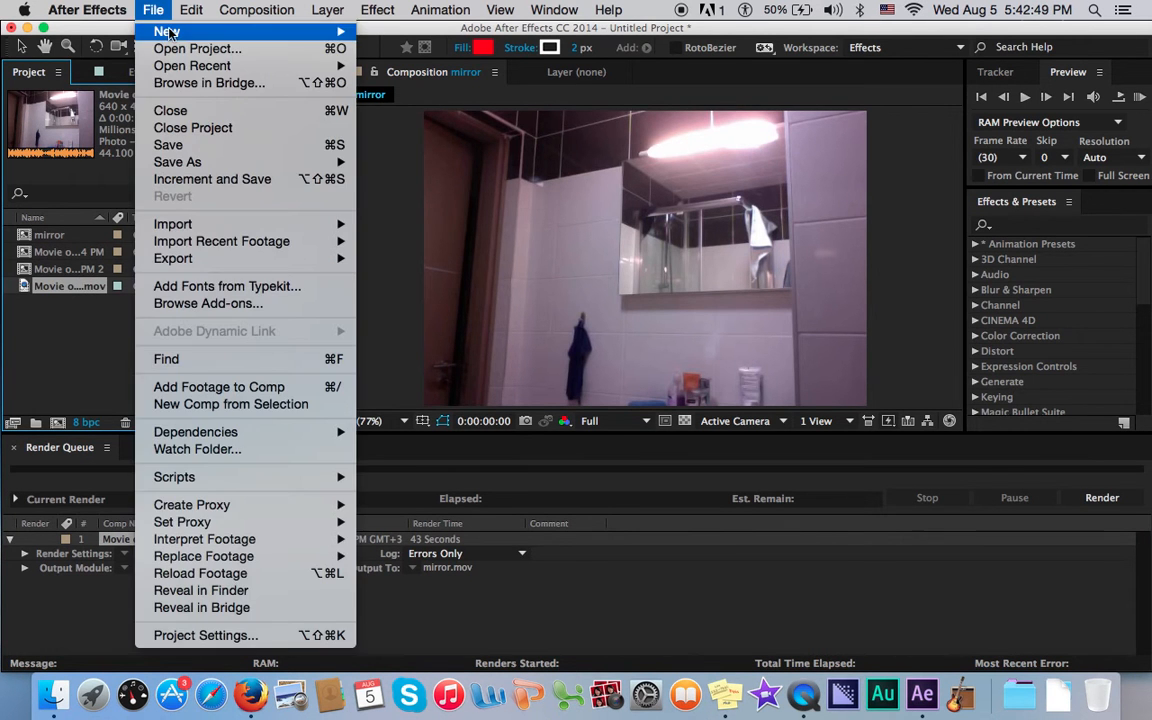
{"action": "left_click", "coordinate": [256, 9]}
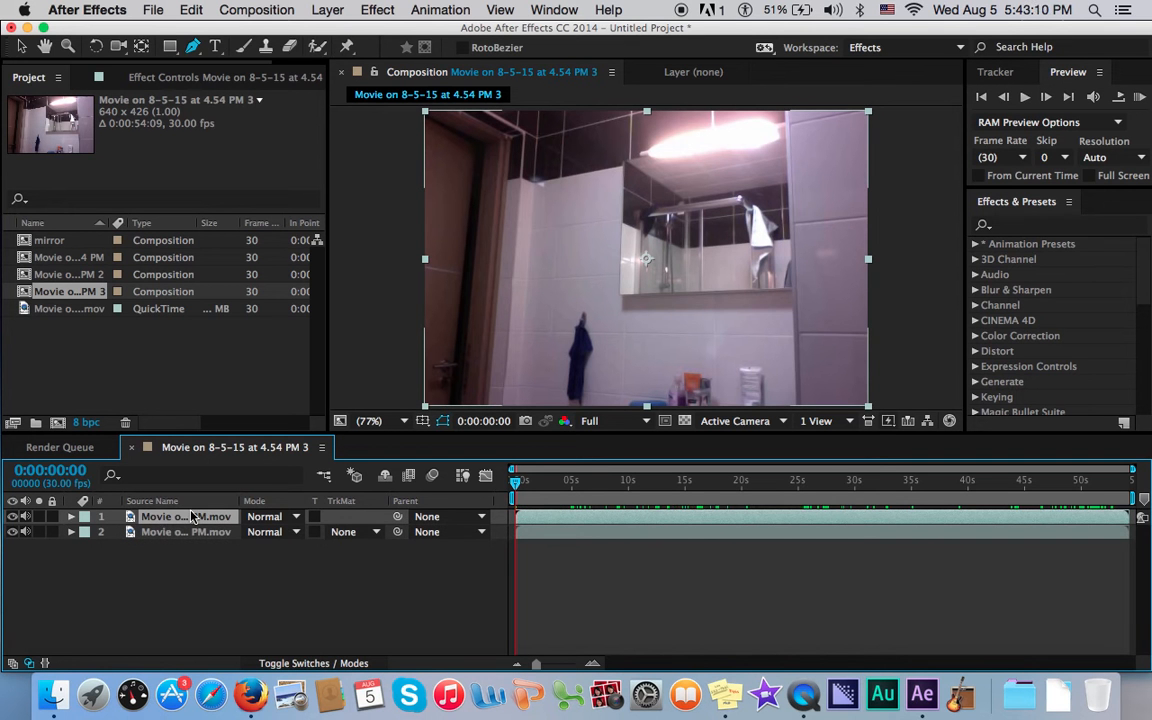
Step: Rename the top layer 'Joker', move the playhead to about 18 seconds, and select Joker
{"action": "double_click", "coordinate": [186, 516]}
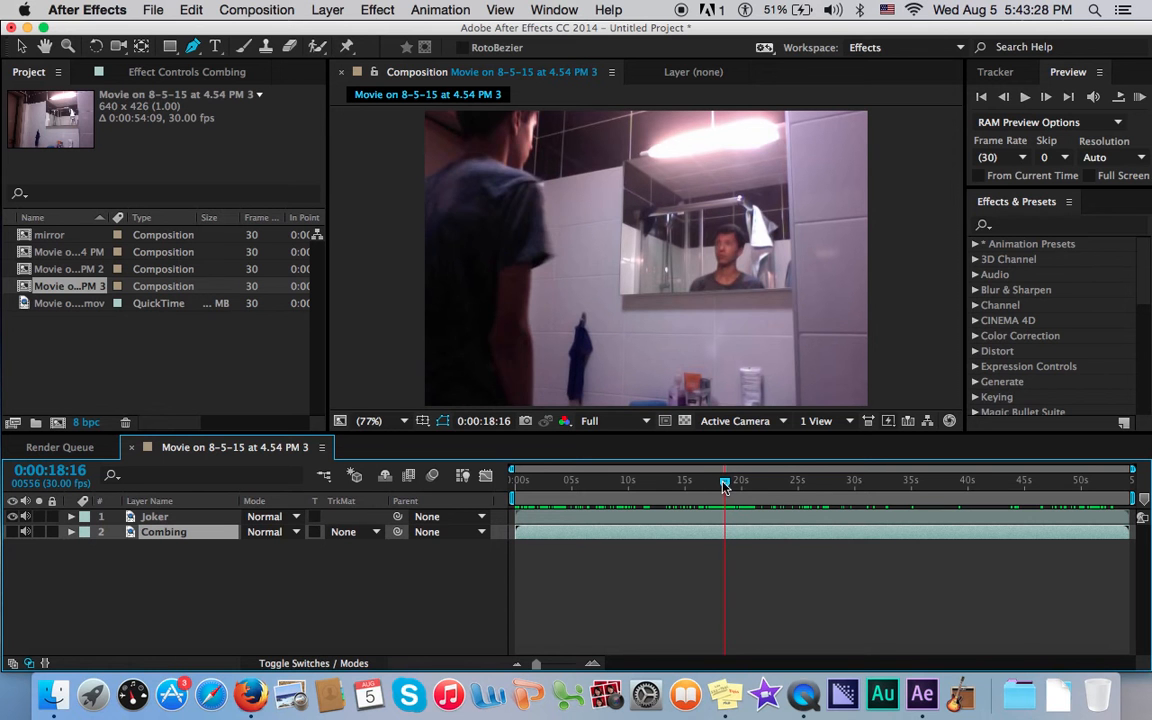
{"action": "left_click", "coordinate": [718, 485]}
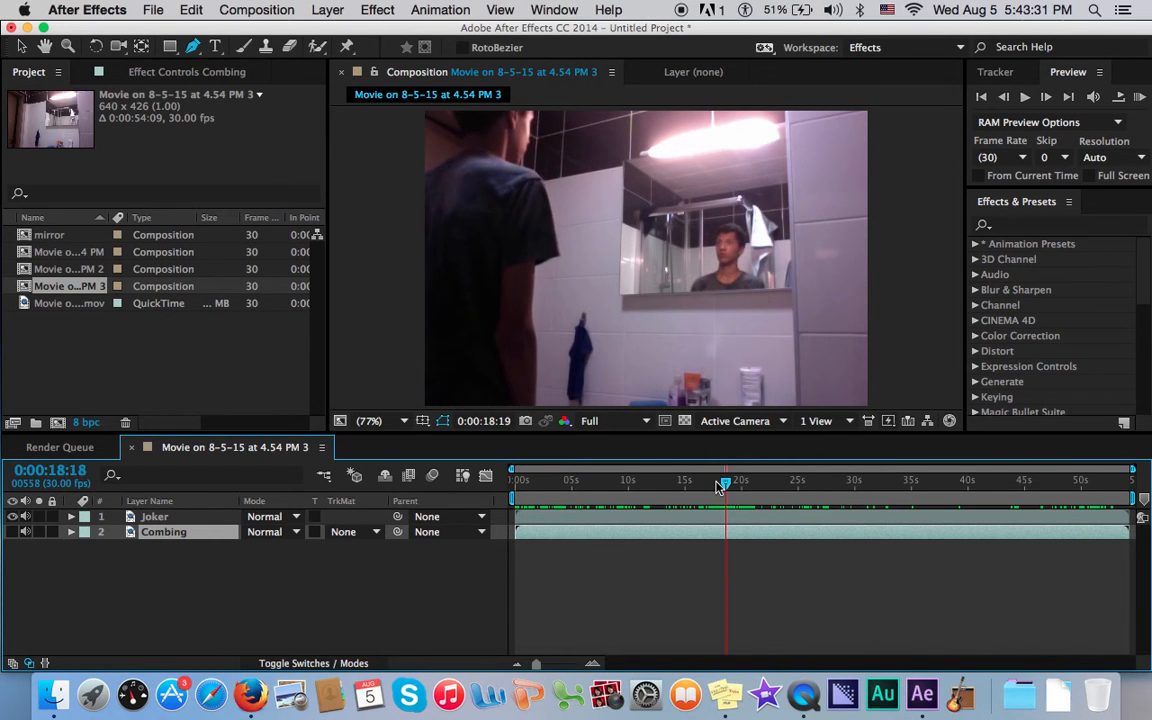
{"action": "left_click", "coordinate": [155, 516]}
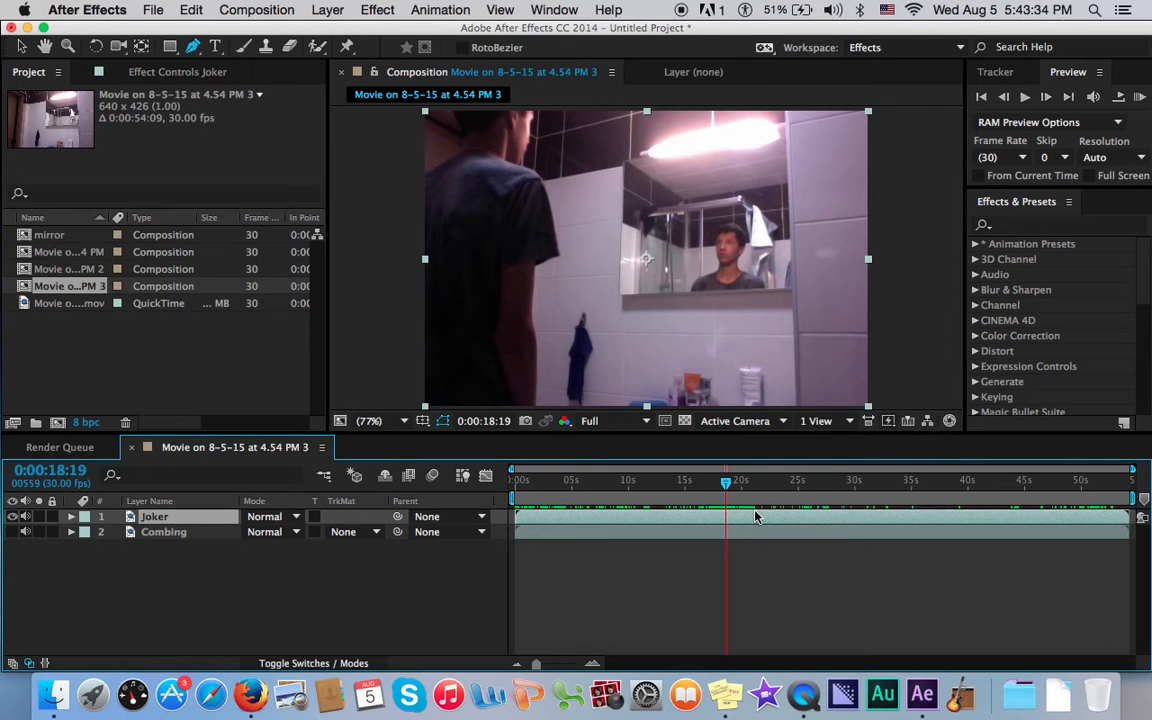
{"action": "mouse_move", "coordinate": [485, 185]}
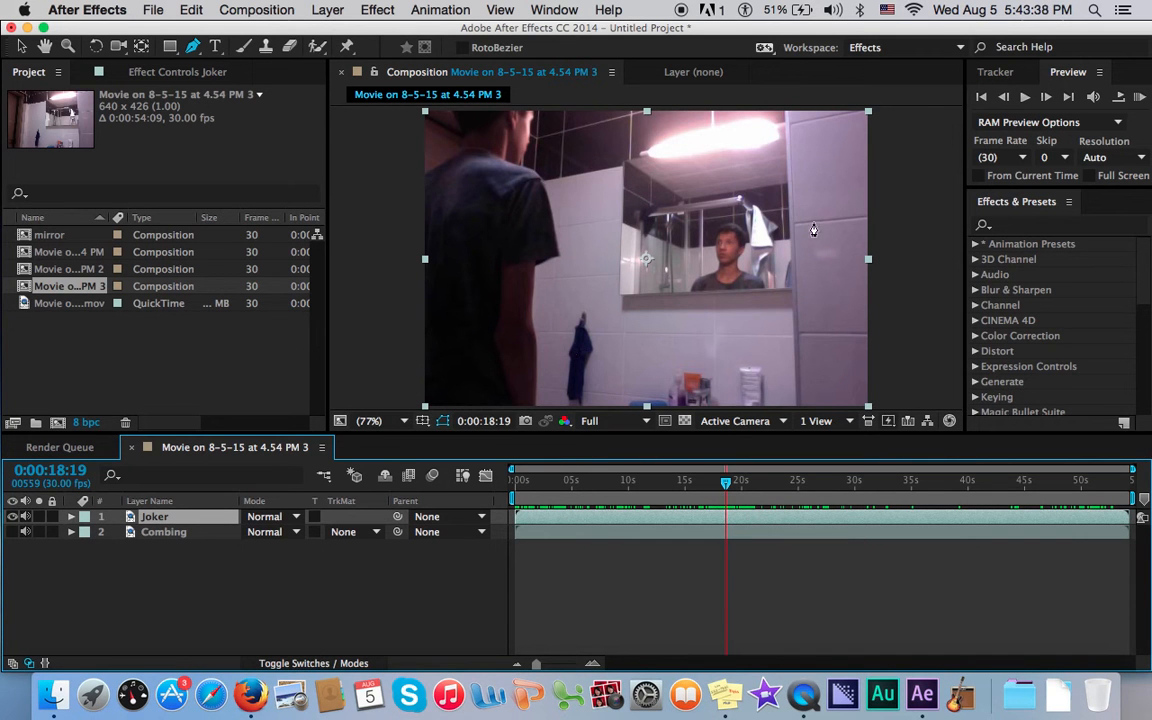
{"action": "mouse_move", "coordinate": [680, 245]}
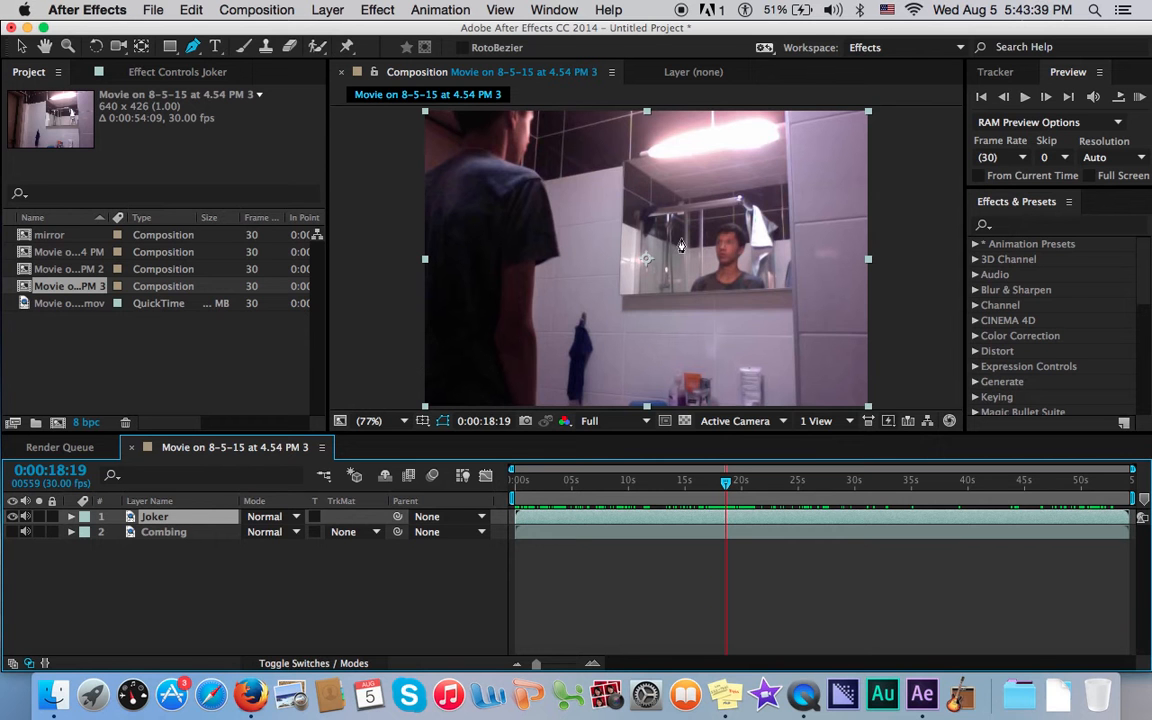
{"action": "mouse_move", "coordinate": [728, 261]}
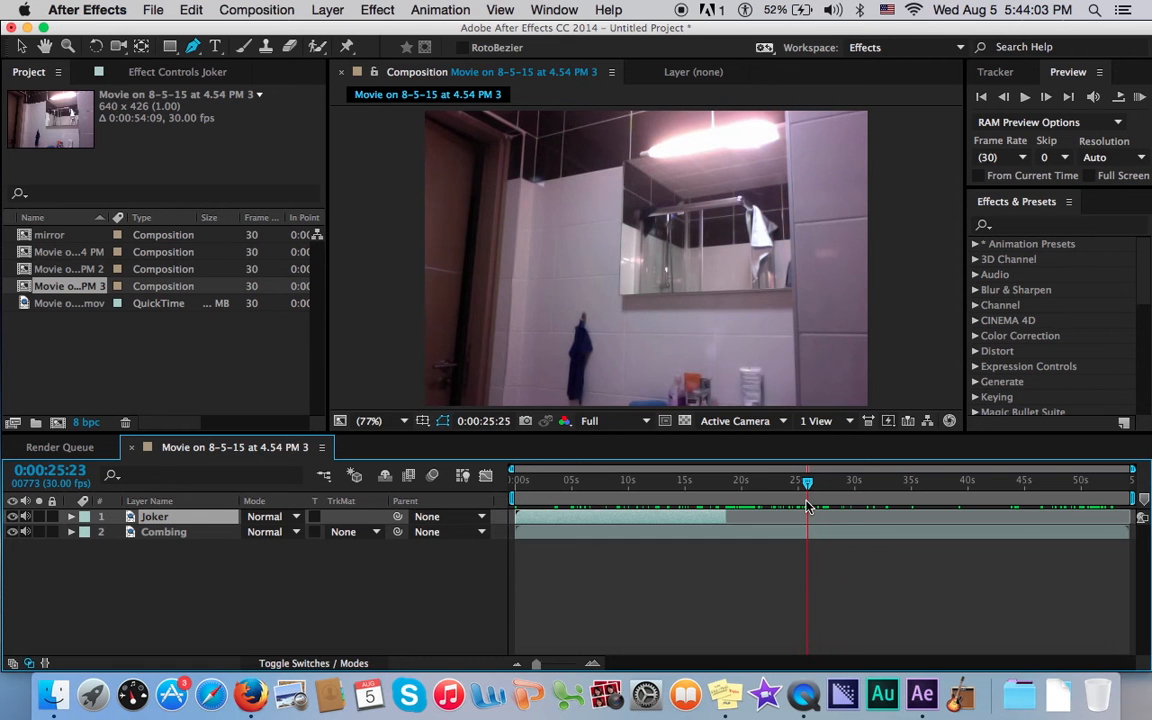
Step: Trim Combing to end near 29 seconds, then move to about 7 seconds and select Joker
{"action": "left_click", "coordinate": [163, 531]}
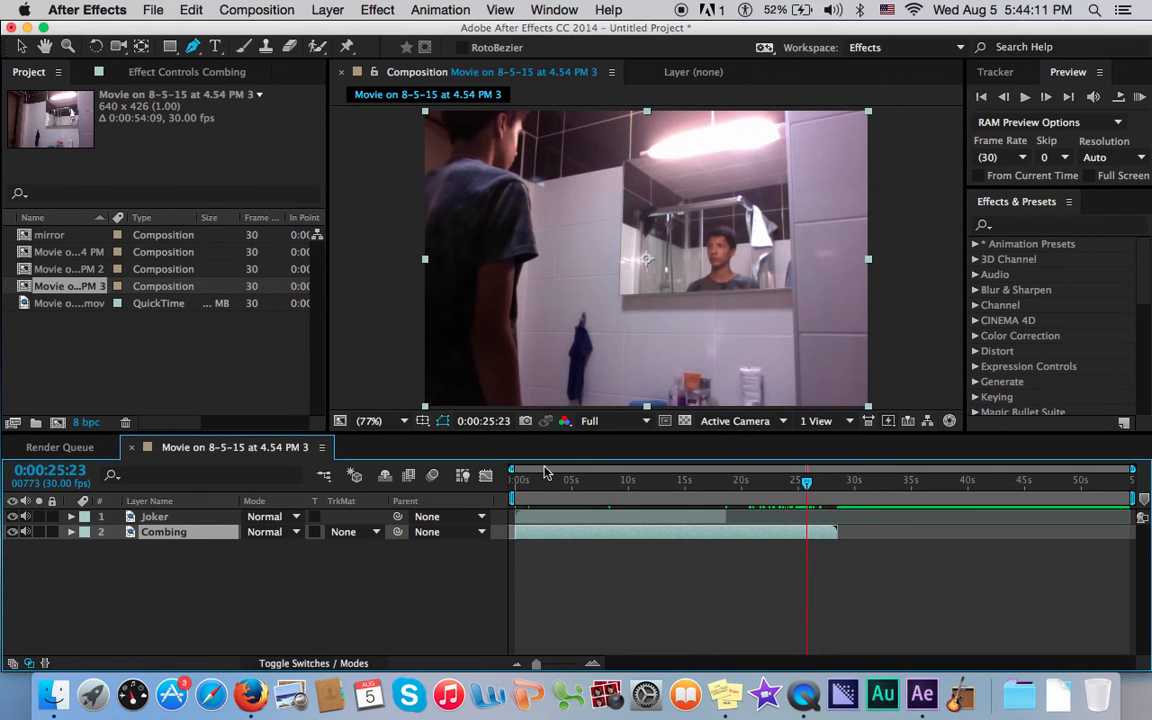
{"action": "left_click", "coordinate": [596, 481]}
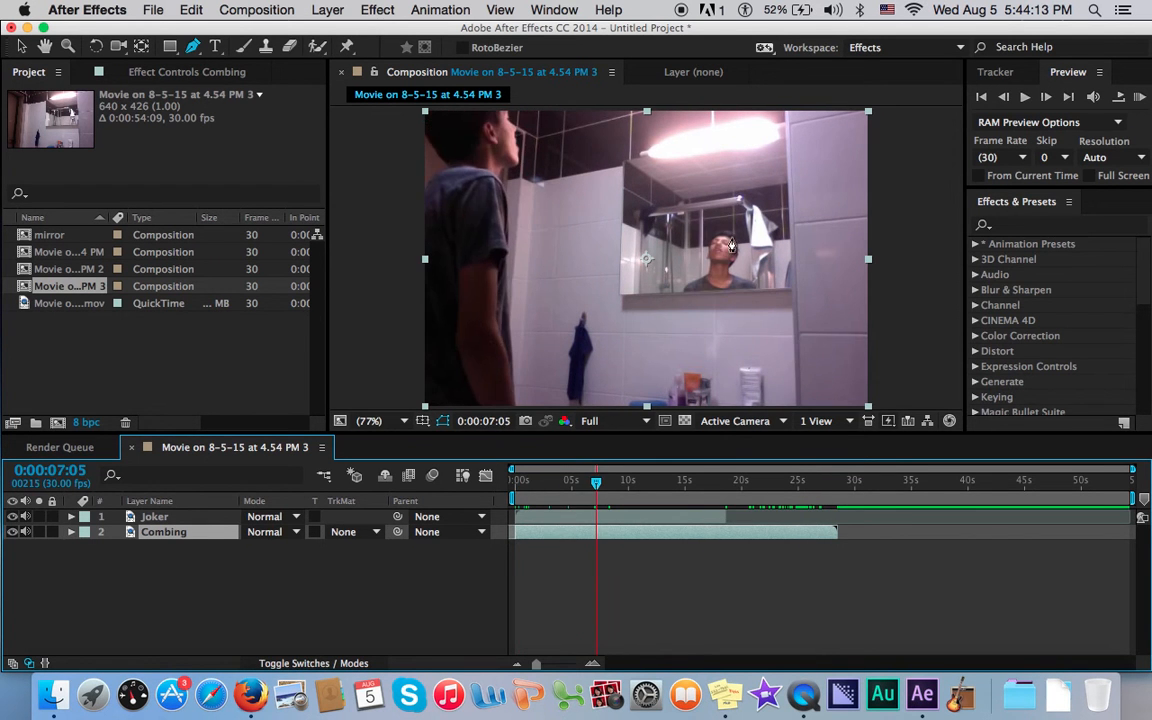
{"action": "left_click", "coordinate": [155, 516]}
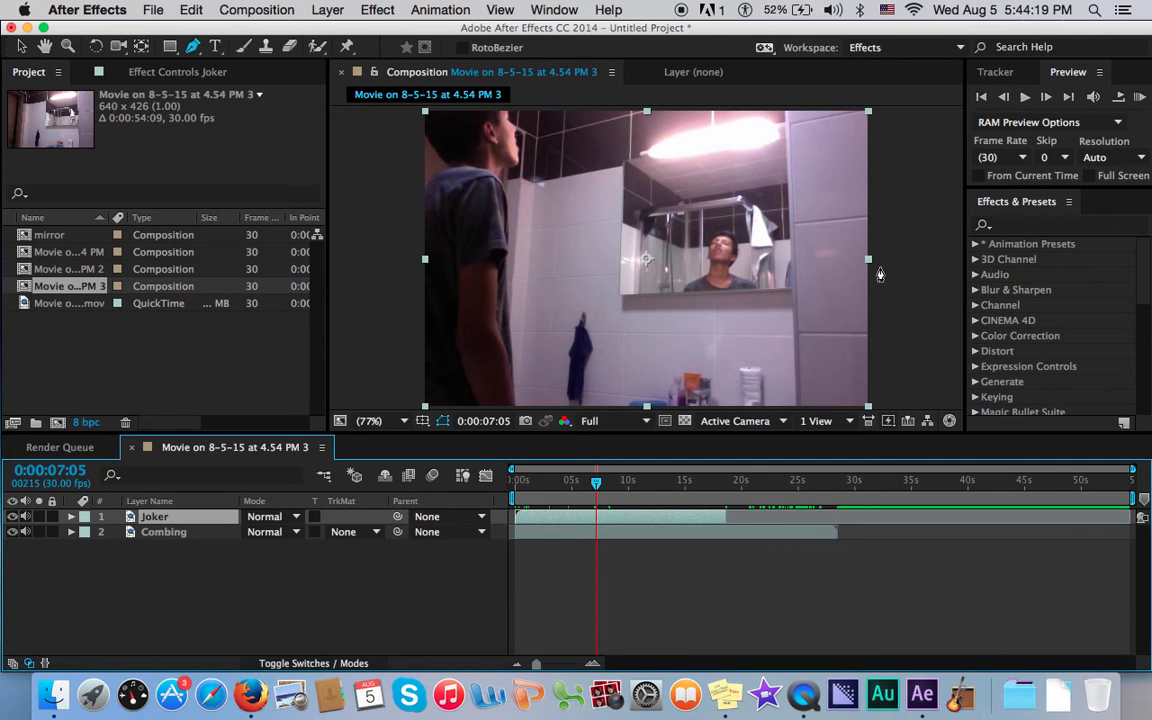
Step: Zoom the viewer to 200% and draw a Pen mask along the mirror's top edge
{"action": "left_click", "coordinate": [369, 420]}
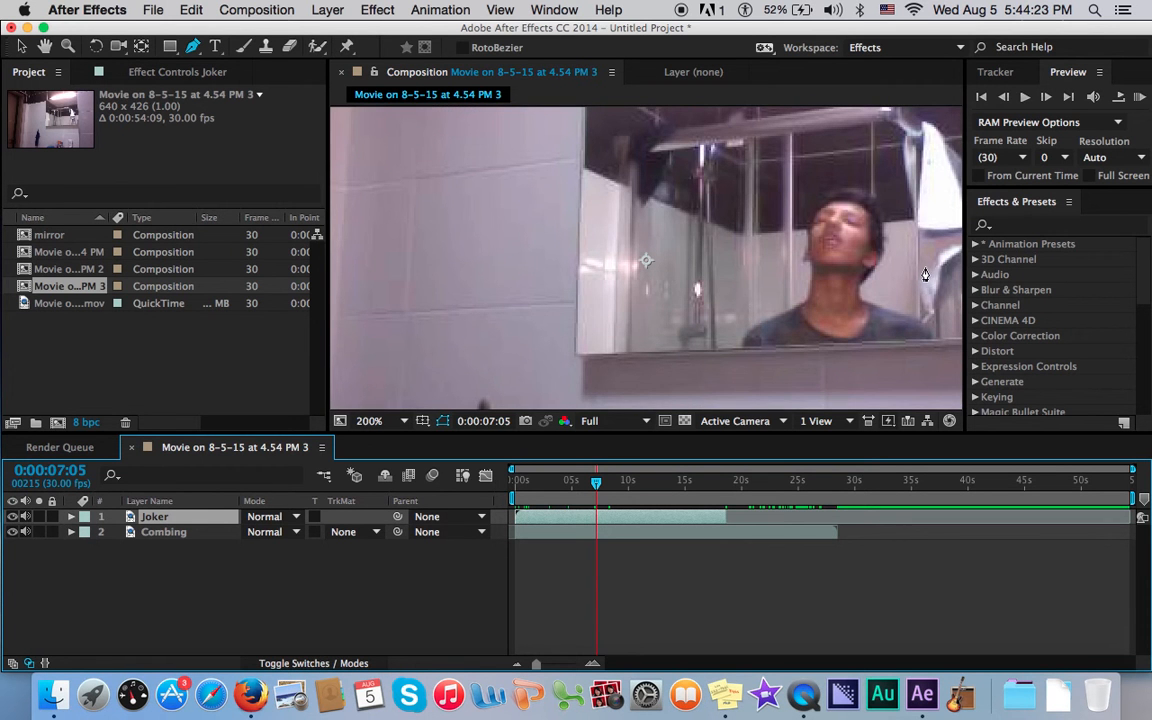
{"action": "mouse_move", "coordinate": [893, 278]}
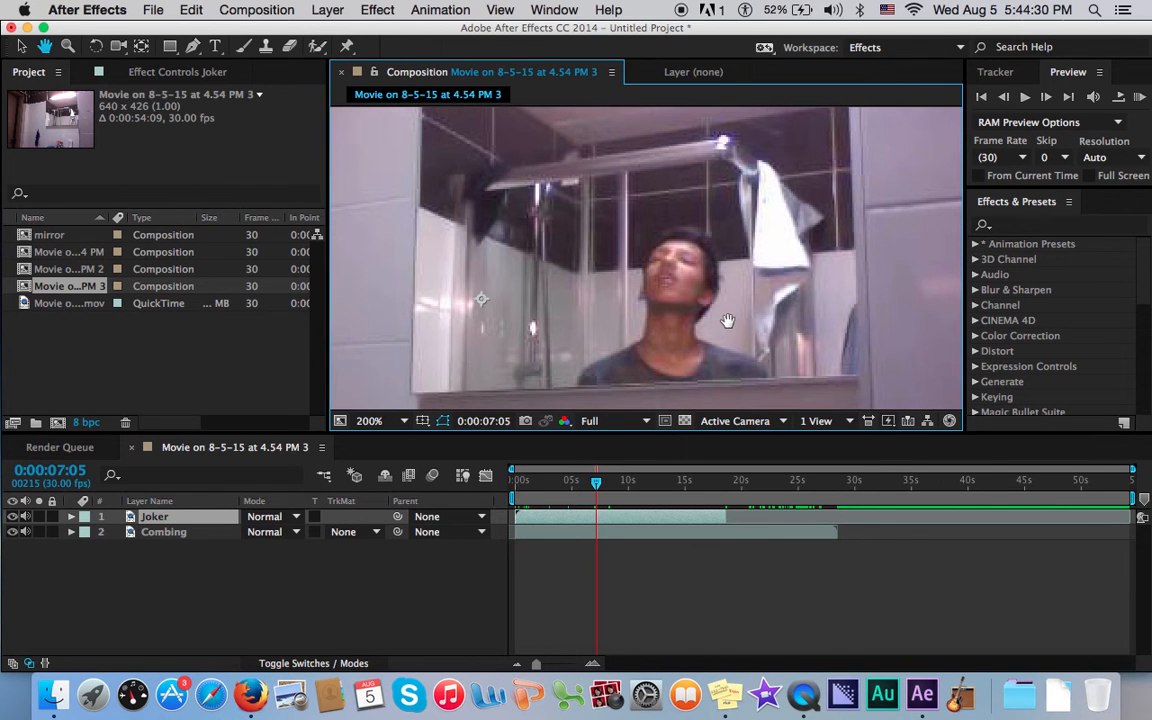
{"action": "left_click", "coordinate": [189, 47]}
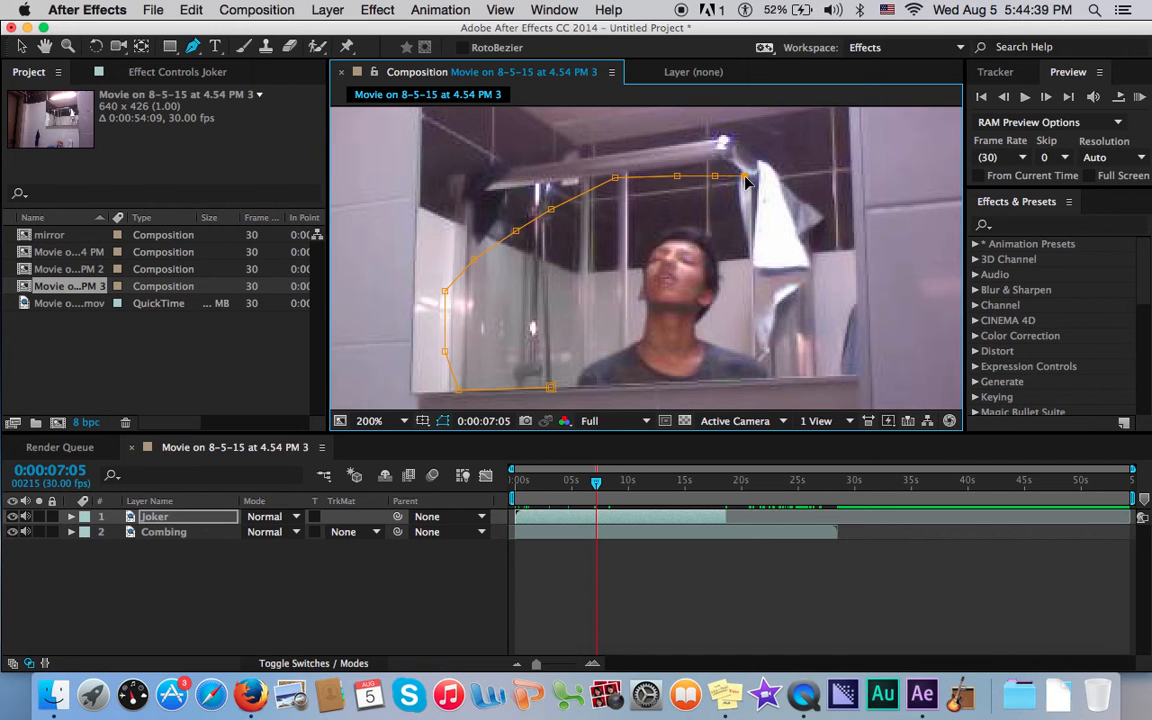
{"action": "left_click_drag", "start_coordinate": [745, 180], "coordinate": [820, 207]}
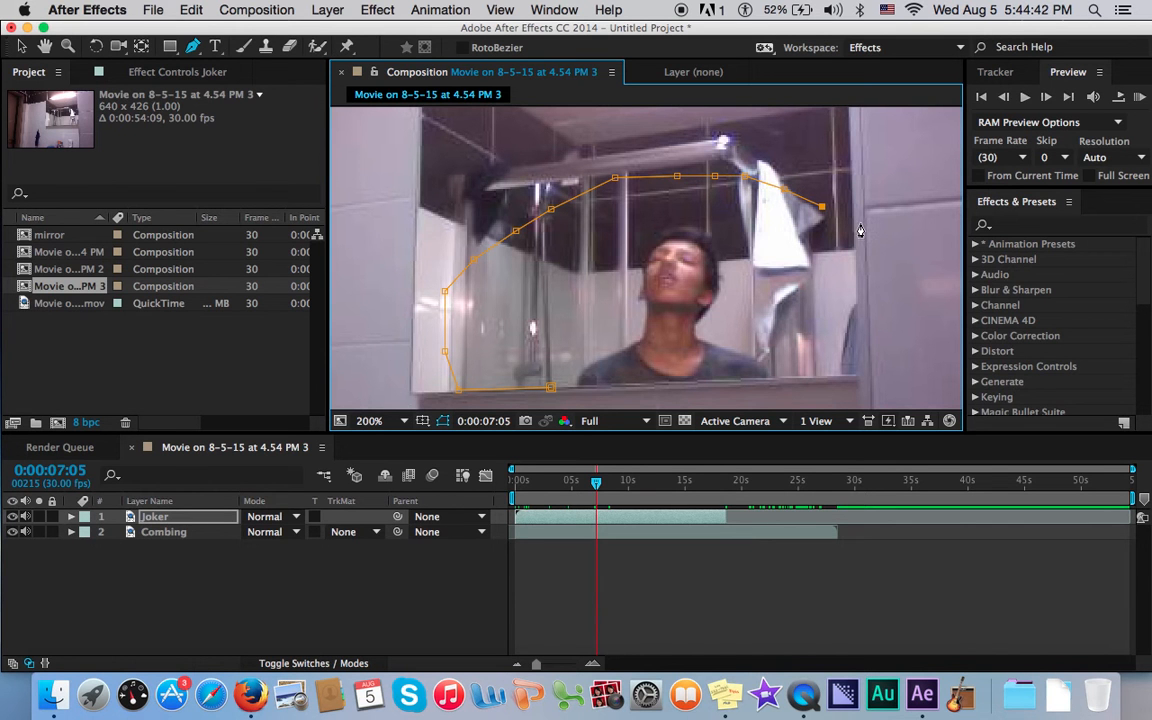
{"action": "left_click_drag", "start_coordinate": [820, 206], "coordinate": [905, 327]}
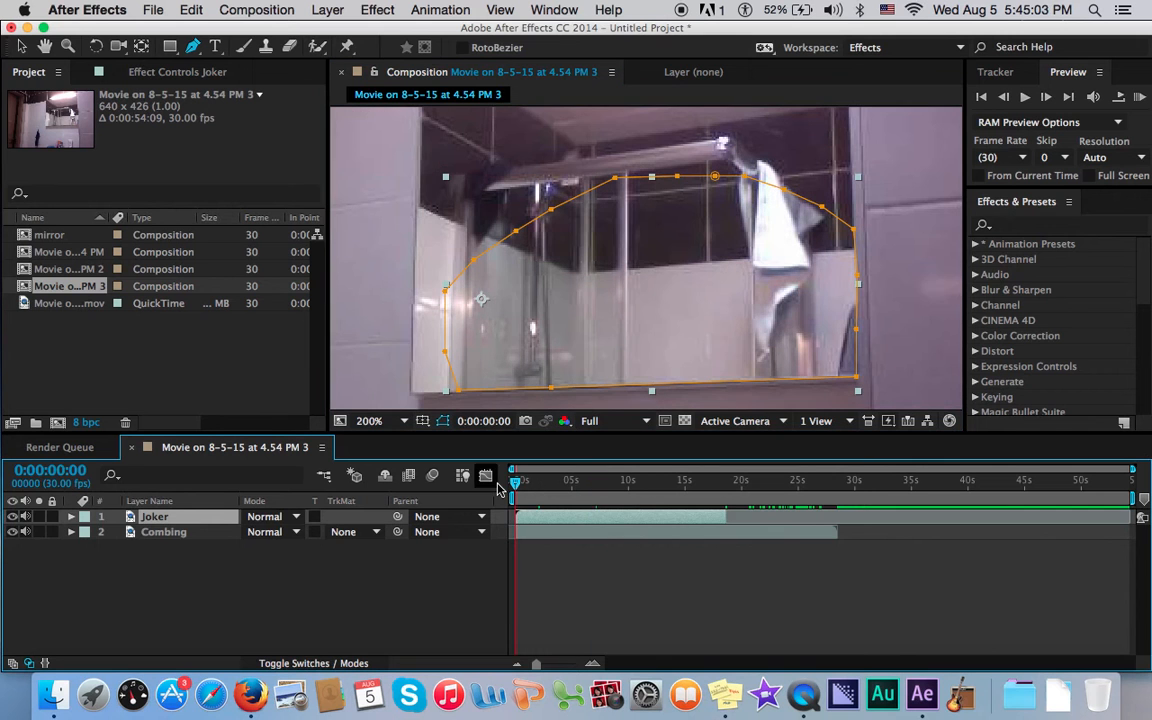
{"action": "left_click", "coordinate": [70, 516]}
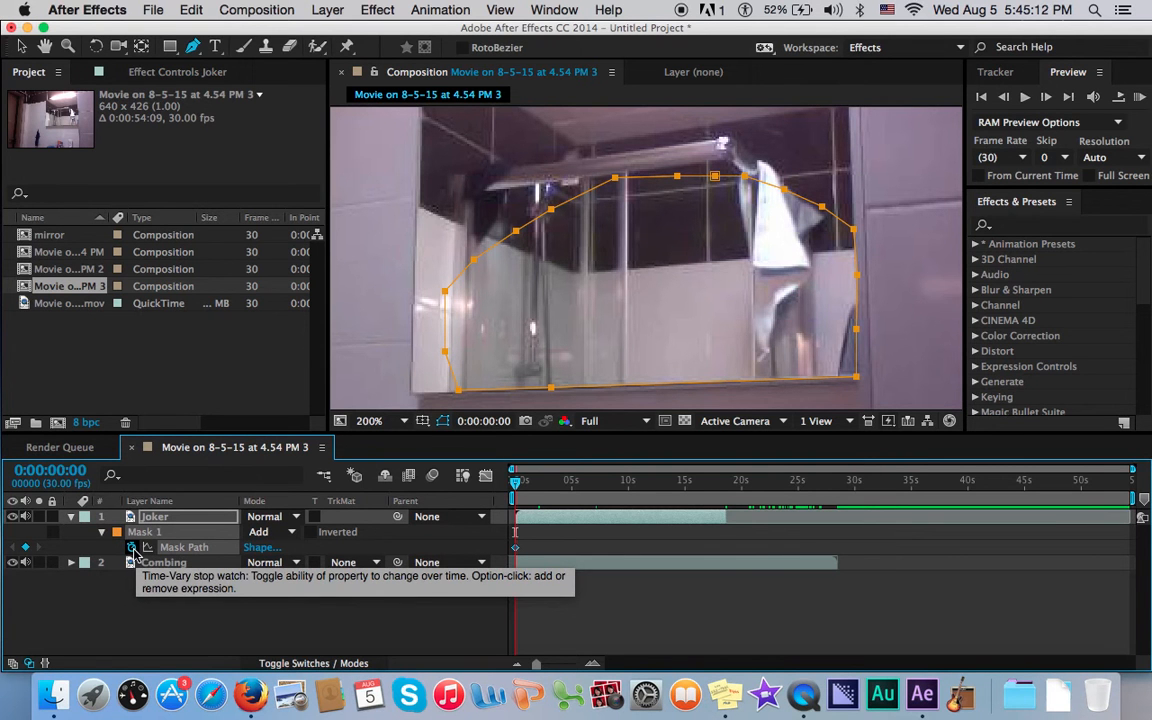
{"action": "mouse_move", "coordinate": [515, 487]}
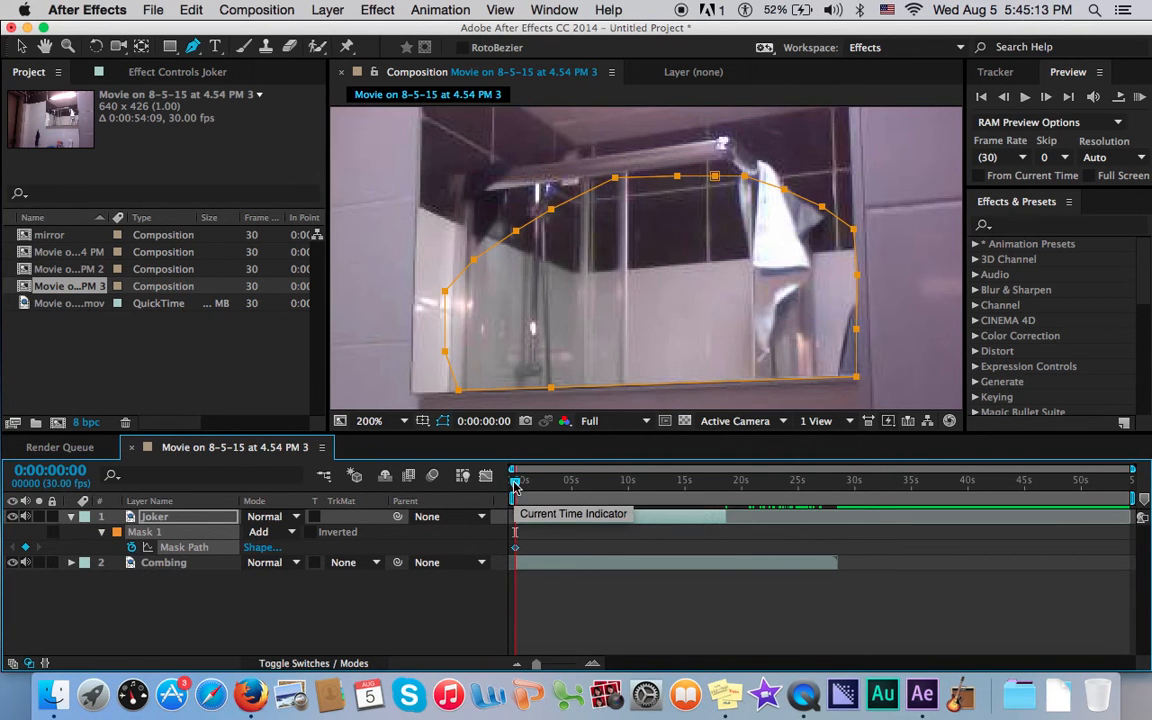
{"action": "left_click_drag", "start_coordinate": [513, 479], "coordinate": [520, 479]}
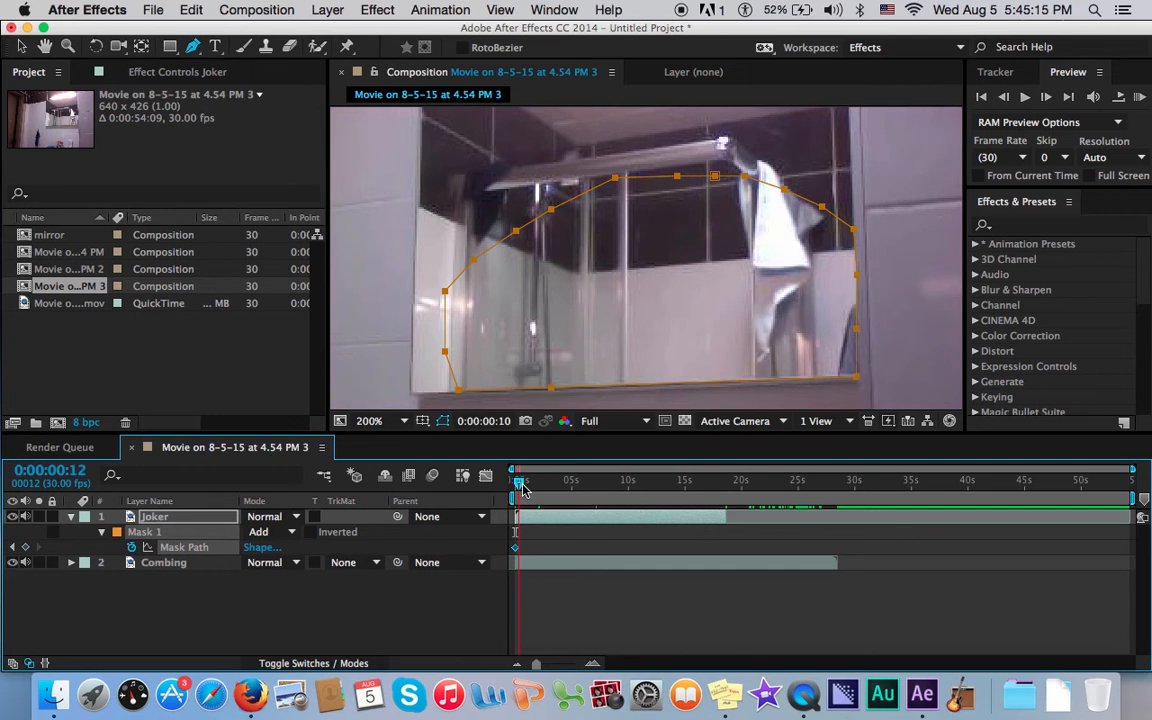
{"action": "left_click_drag", "start_coordinate": [520, 485], "coordinate": [556, 485]}
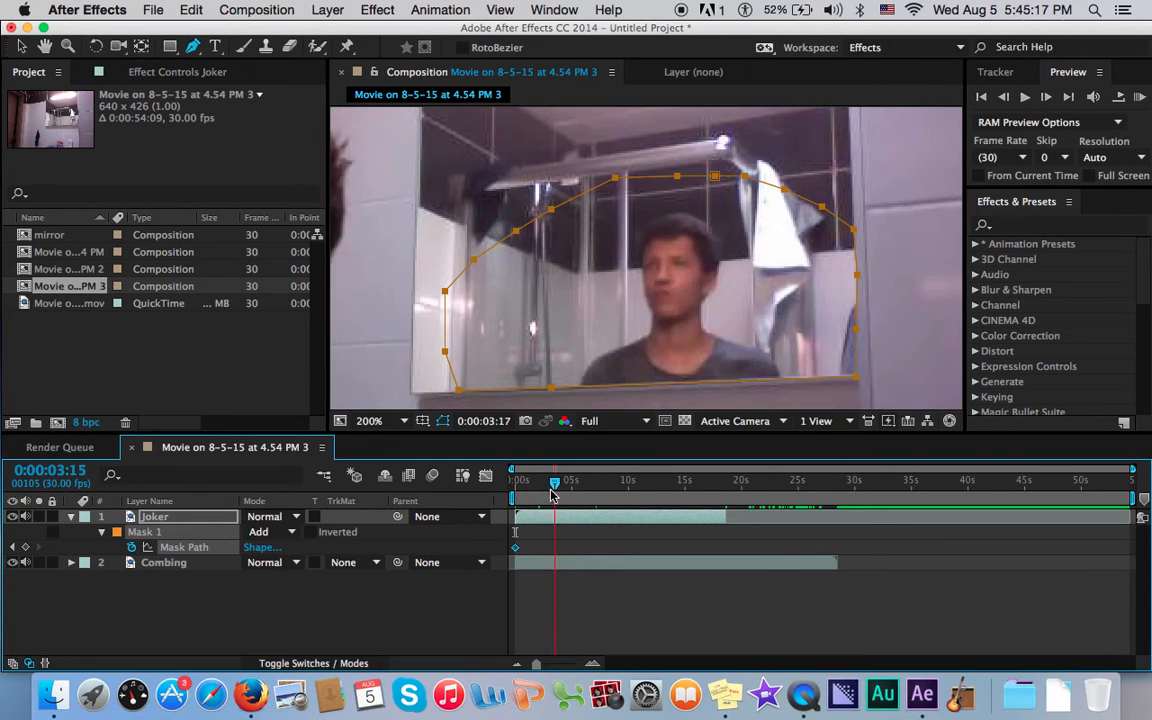
{"action": "left_click_drag", "start_coordinate": [555, 483], "coordinate": [547, 483]}
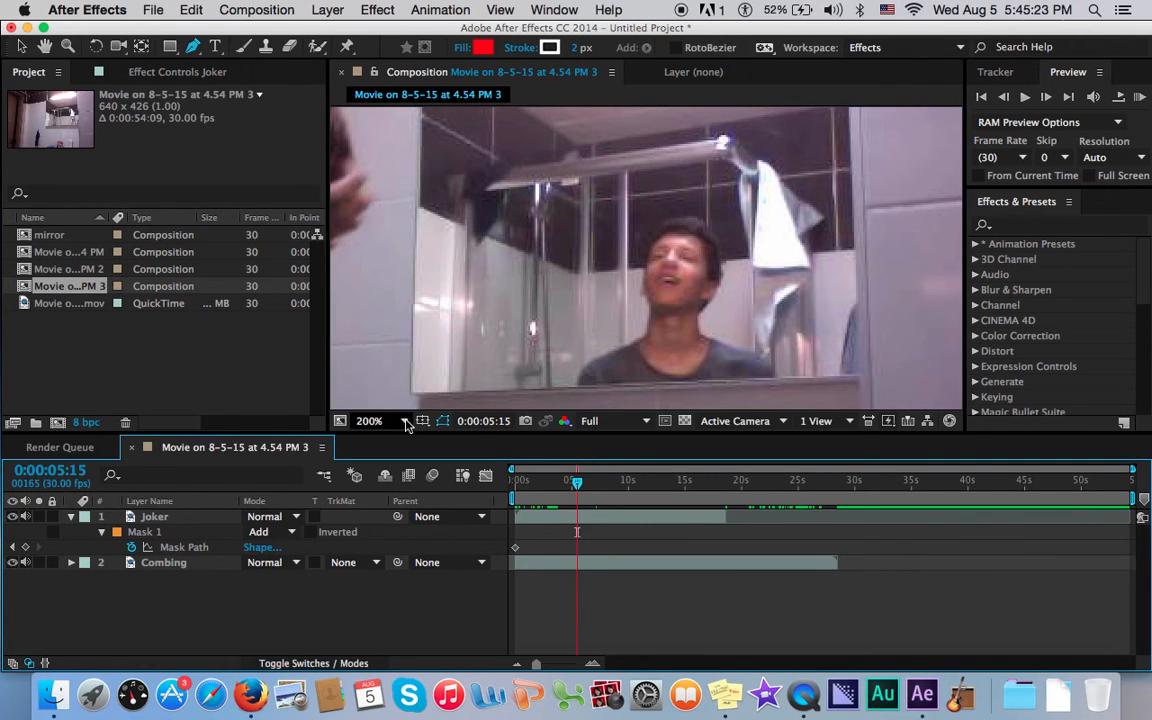
{"action": "left_click", "coordinate": [370, 420]}
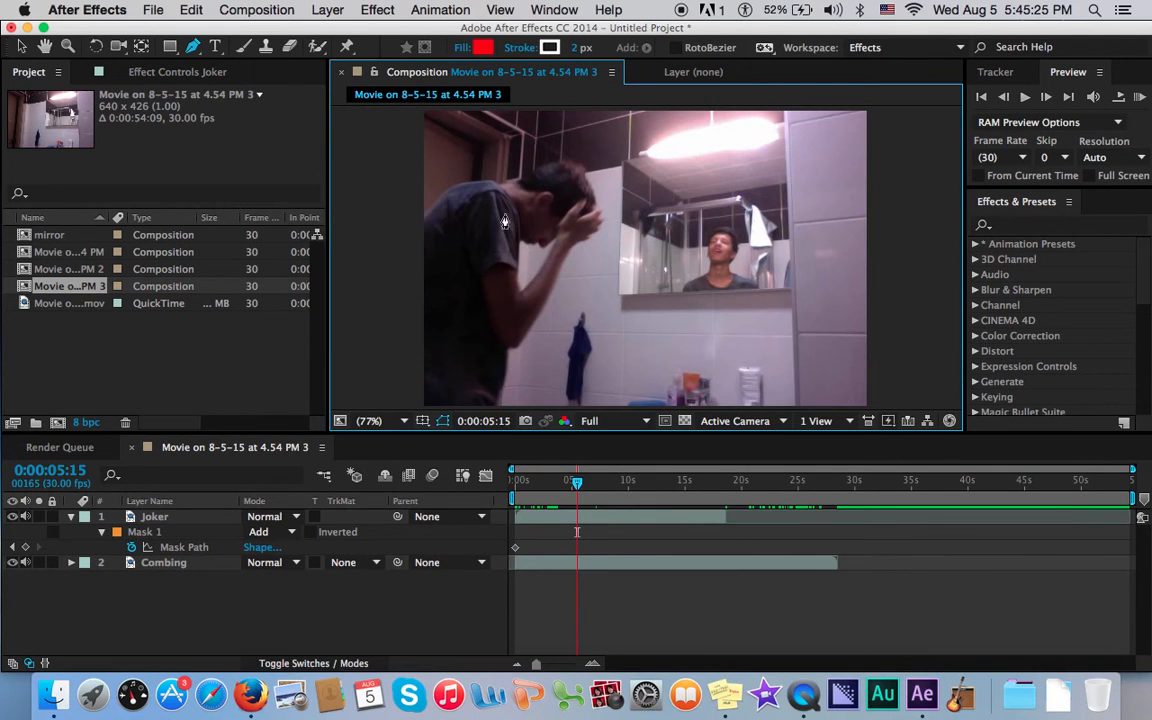
{"action": "left_click", "coordinate": [598, 480]}
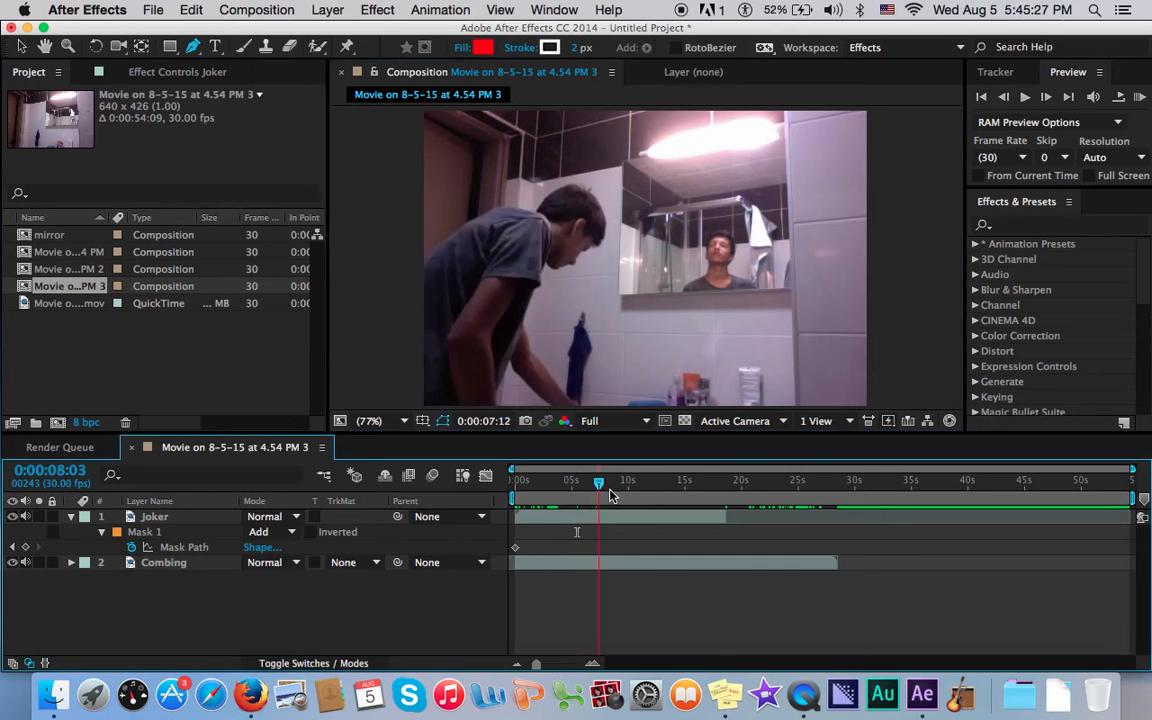
{"action": "left_click_drag", "start_coordinate": [598, 483], "coordinate": [638, 483]}
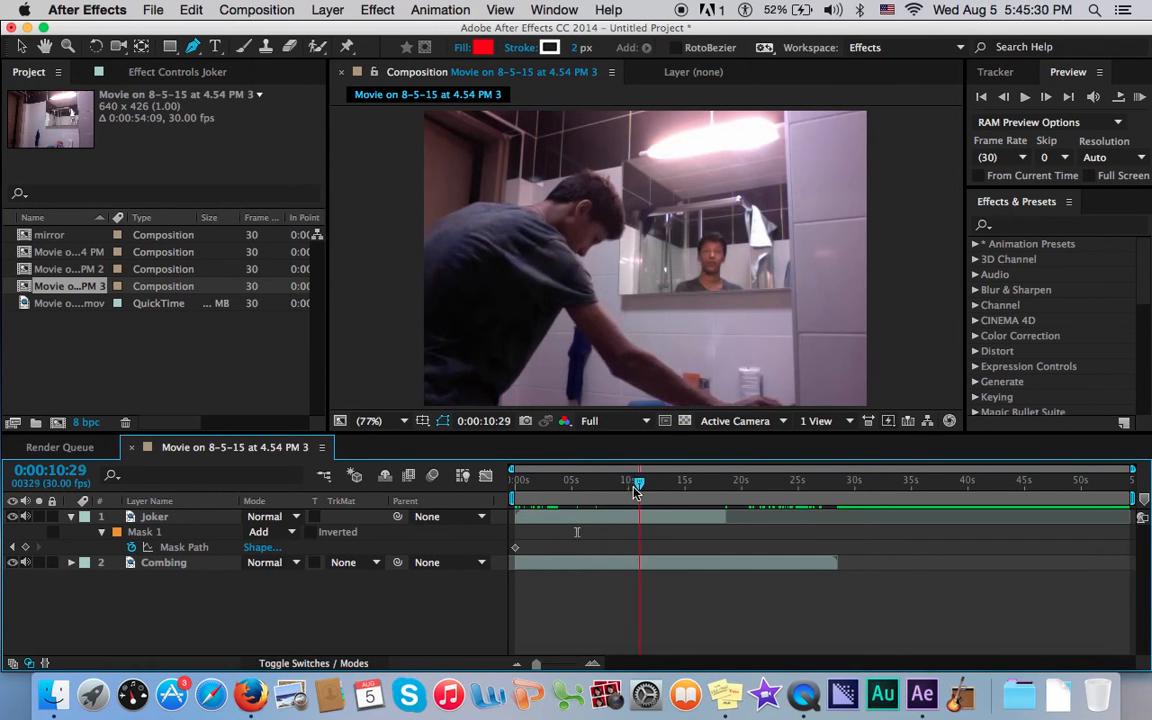
{"action": "left_click_drag", "start_coordinate": [639, 482], "coordinate": [628, 482]}
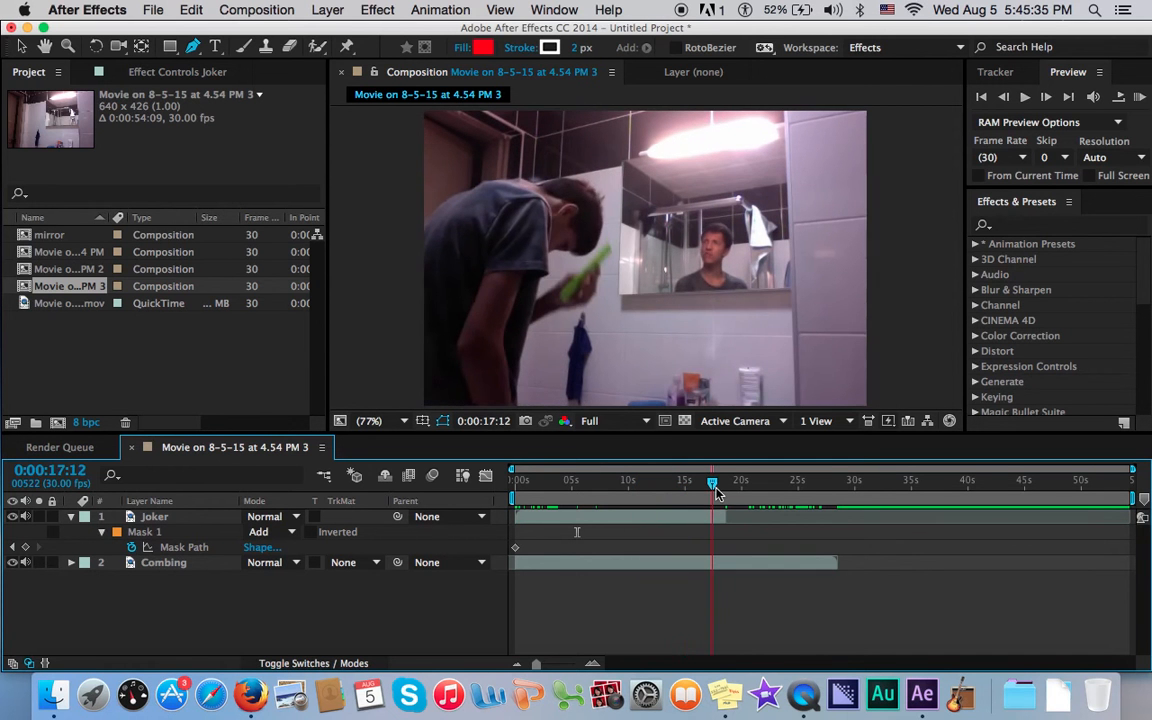
{"action": "left_click", "coordinate": [711, 470]}
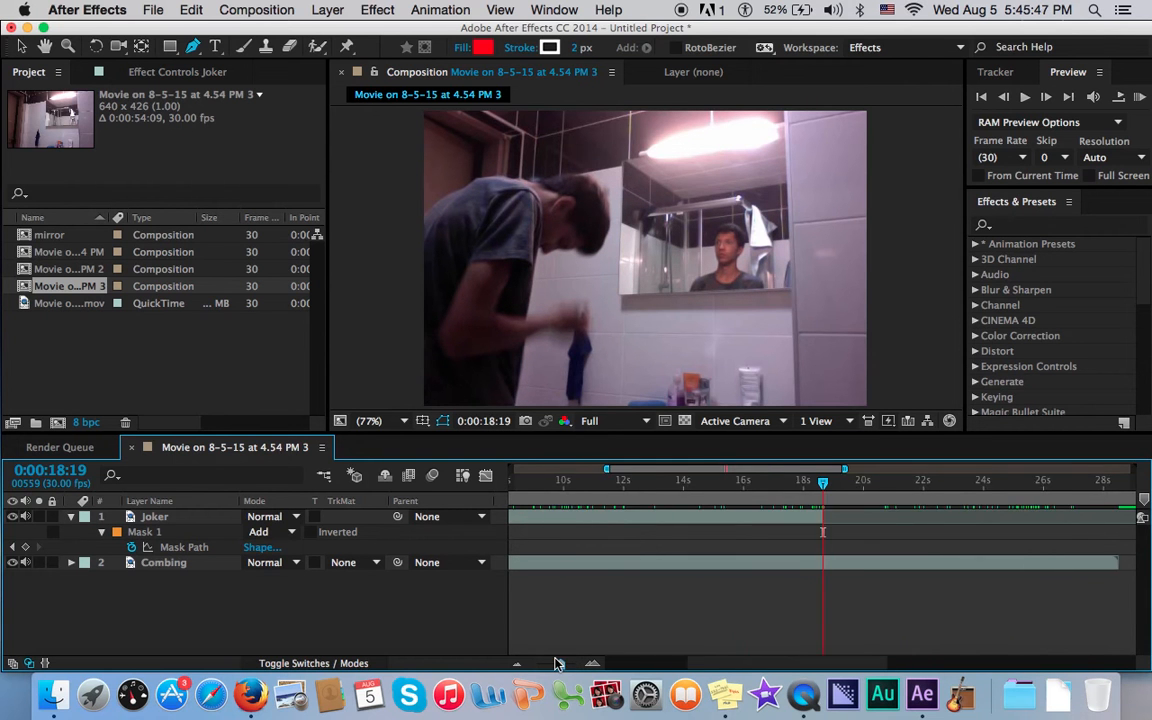
Step: Drag the Combing layer's out point back to about 25 seconds, playhead near 18 seconds
{"action": "left_click", "coordinate": [163, 562]}
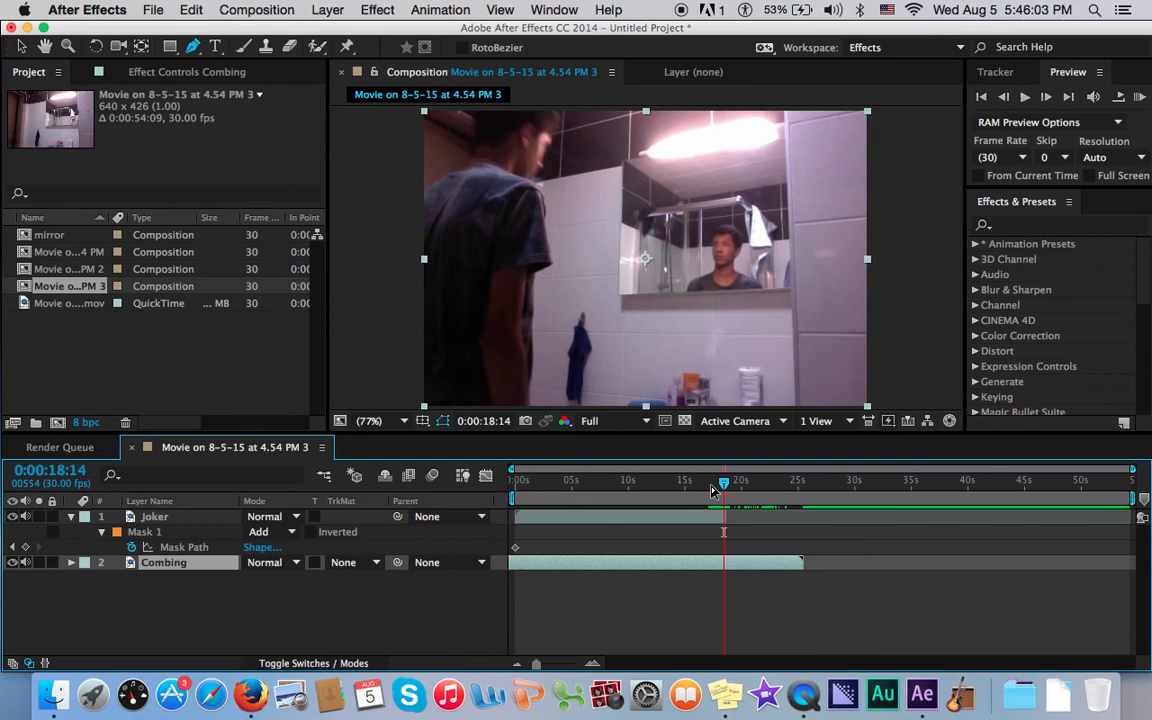
{"action": "left_click", "coordinate": [725, 487]}
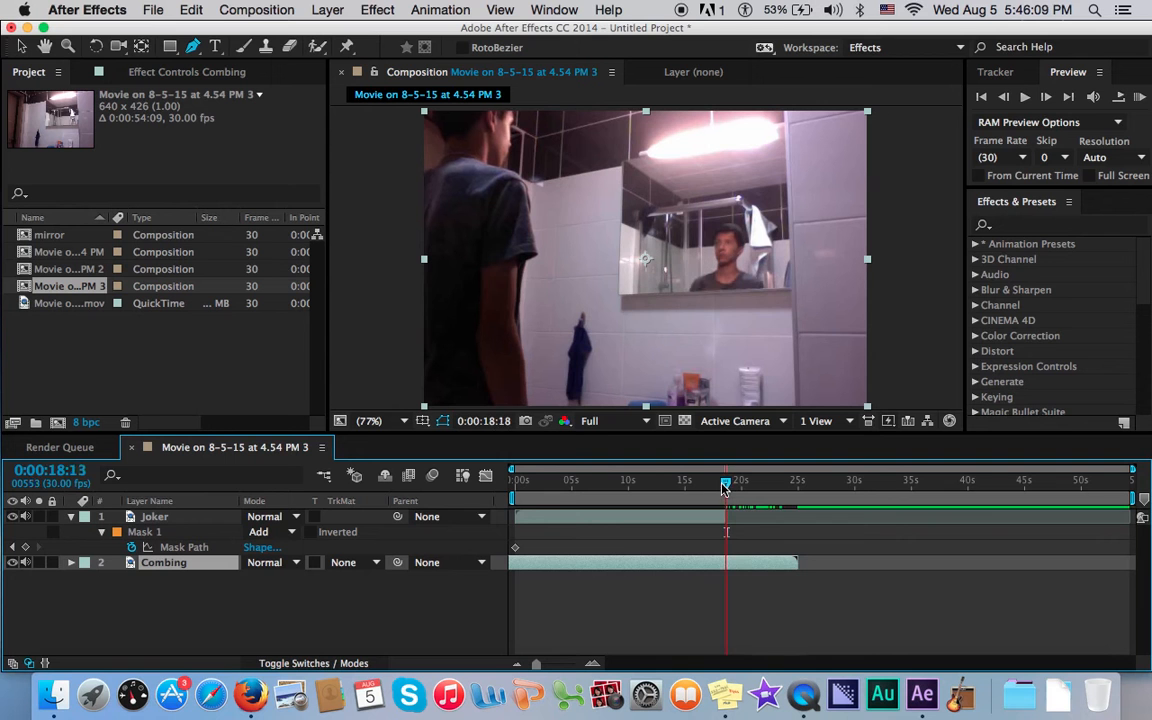
{"action": "left_click_drag", "start_coordinate": [727, 490], "coordinate": [723, 490]}
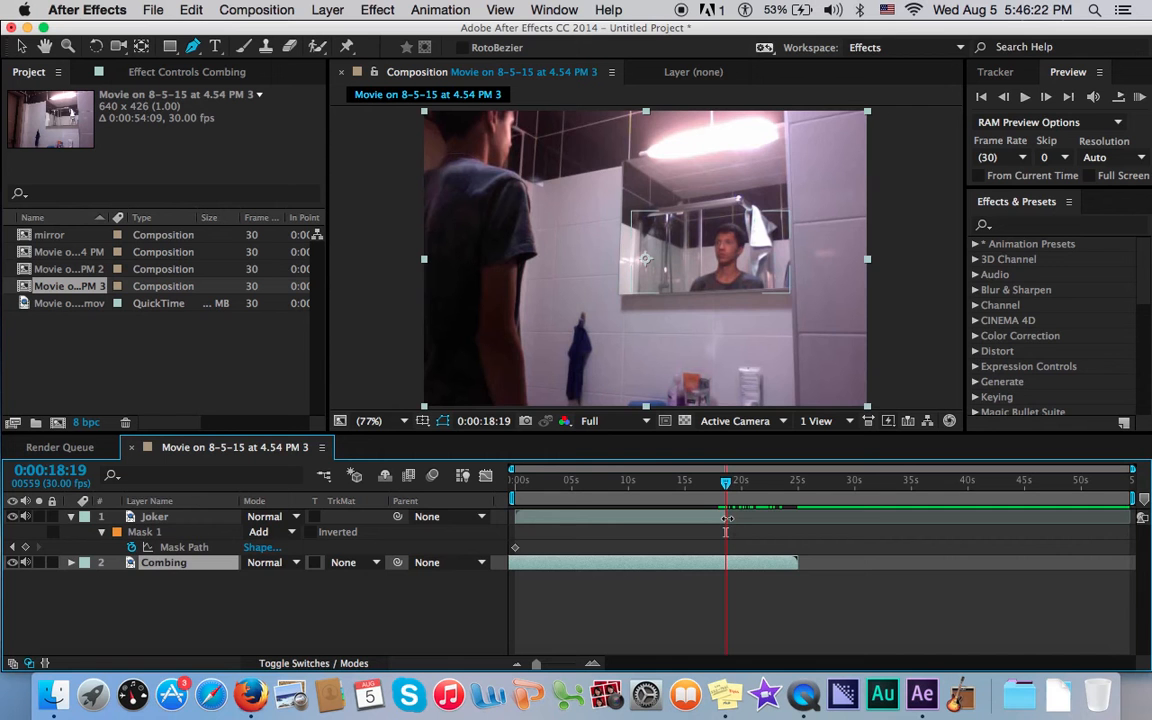
{"action": "left_click", "coordinate": [154, 516]}
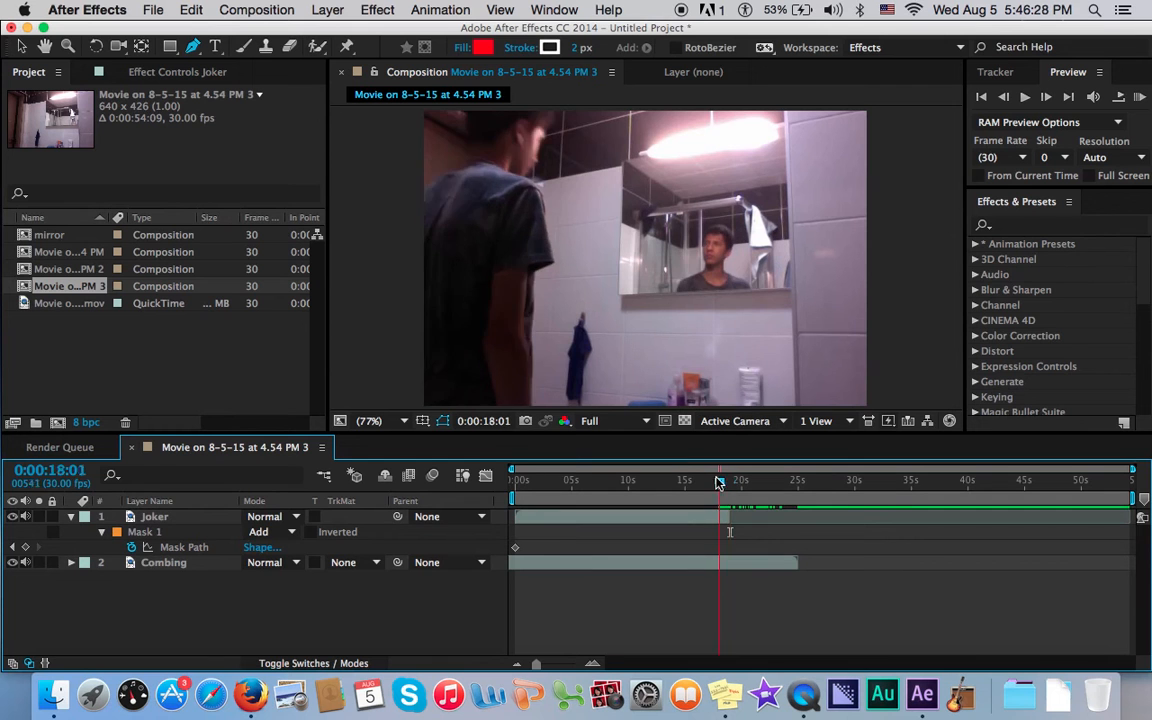
{"action": "left_click", "coordinate": [1024, 96]}
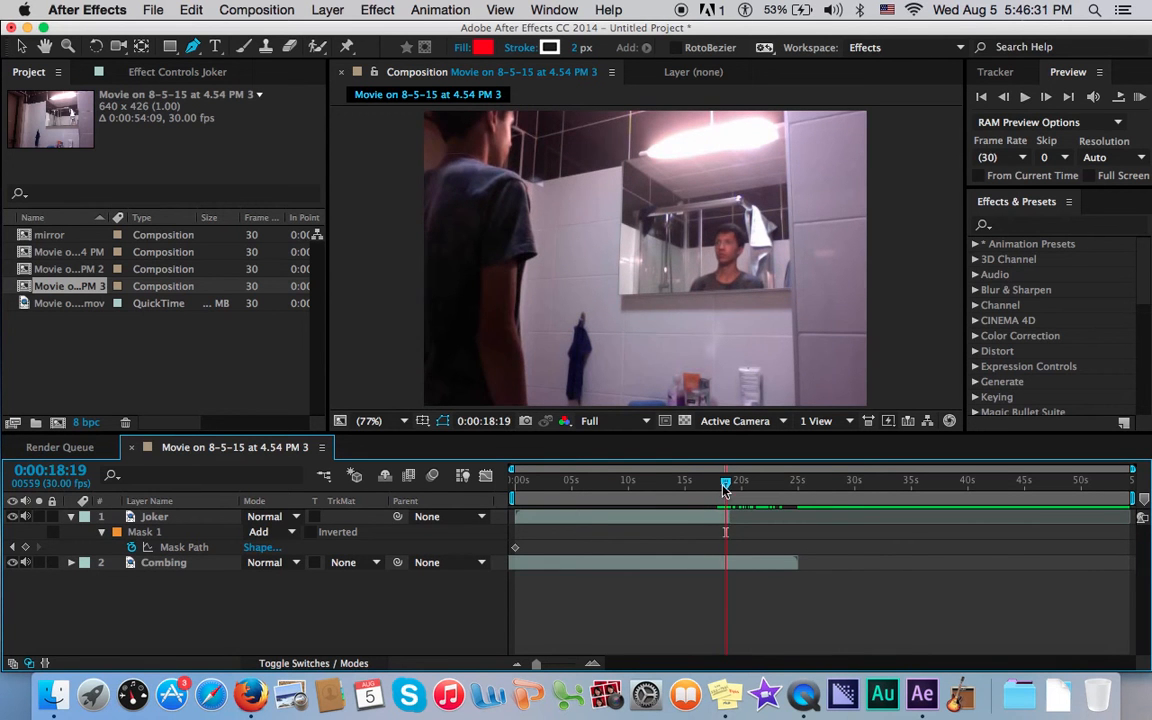
{"action": "left_click", "coordinate": [725, 490]}
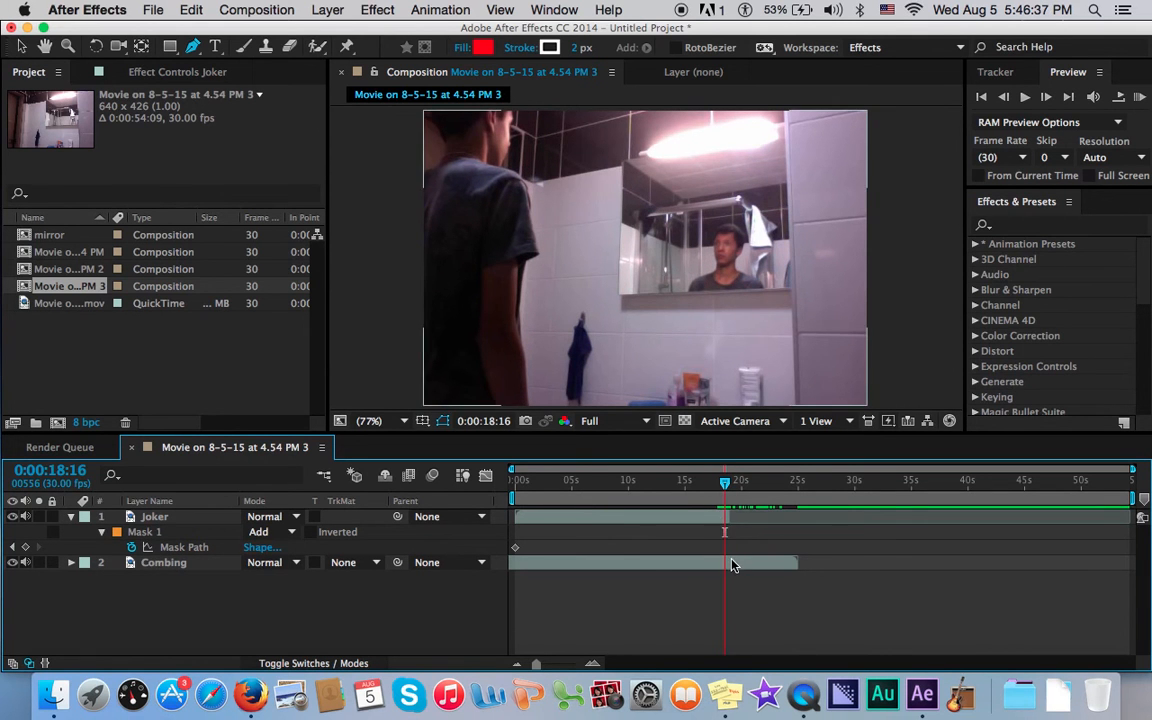
{"action": "left_click", "coordinate": [164, 562]}
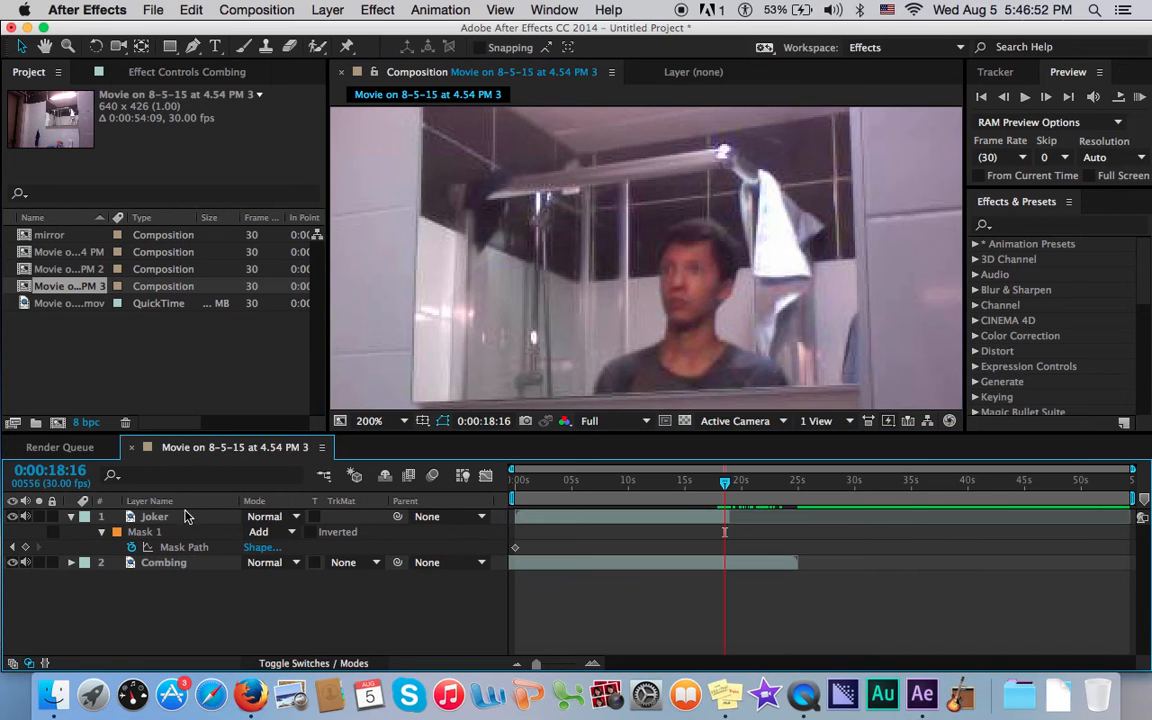
Step: Set the Joker layer's Mask Feather to 10 pixels
{"action": "left_click", "coordinate": [154, 516]}
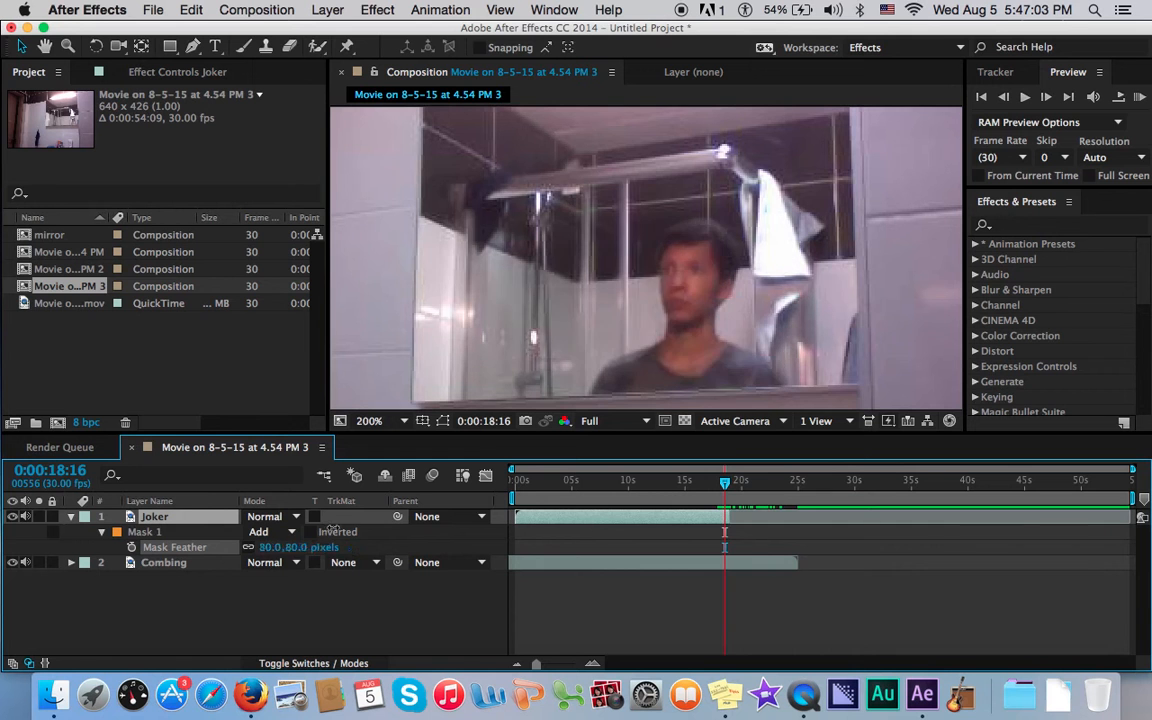
{"action": "left_click_drag", "start_coordinate": [285, 547], "coordinate": [320, 547]}
{"action": "type", "text": "10"}
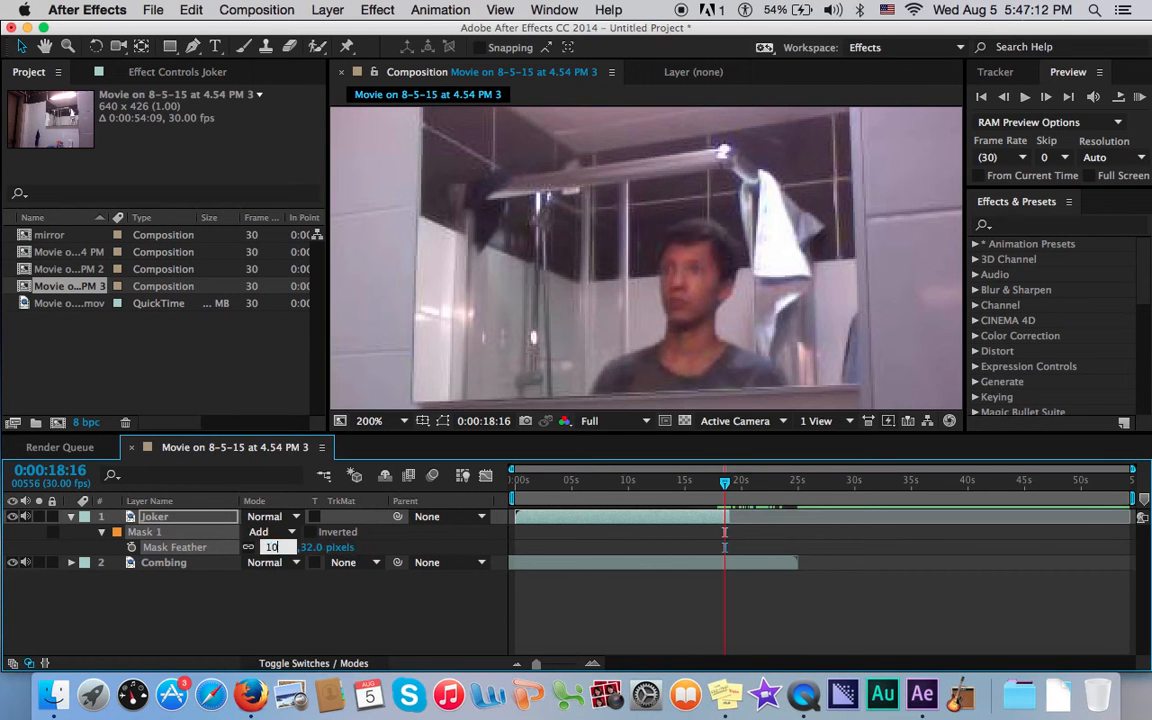
{"action": "left_click_drag", "start_coordinate": [725, 483], "coordinate": [560, 483]}
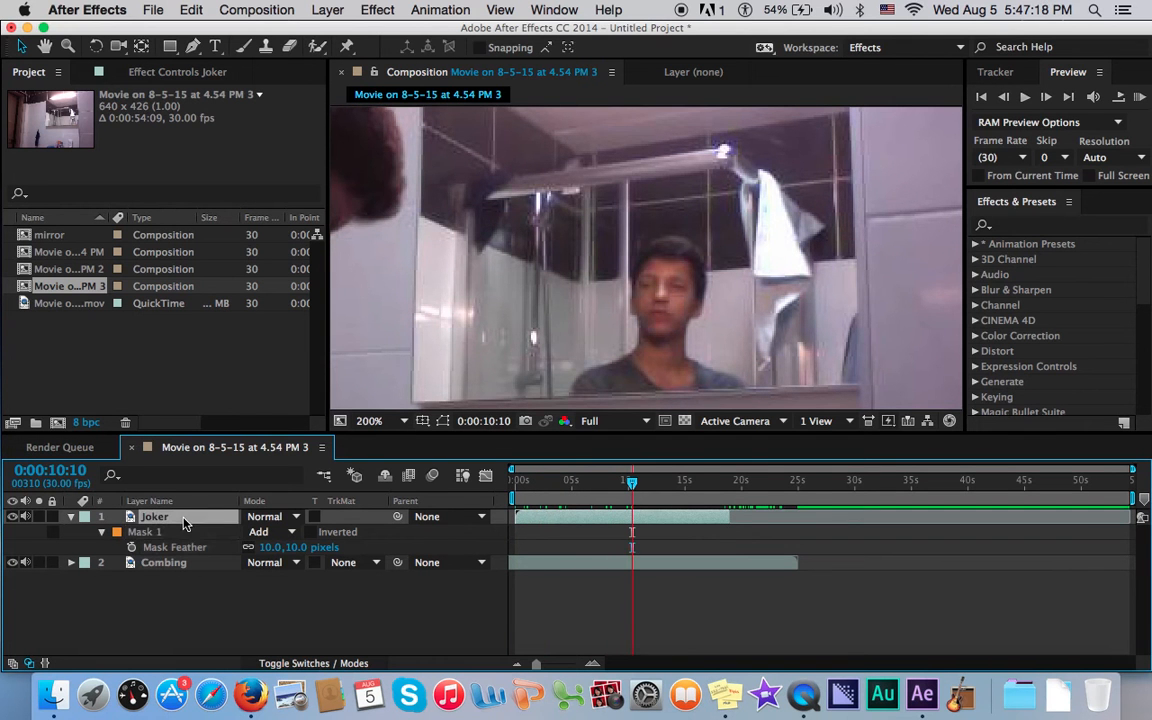
{"action": "left_click", "coordinate": [369, 420]}
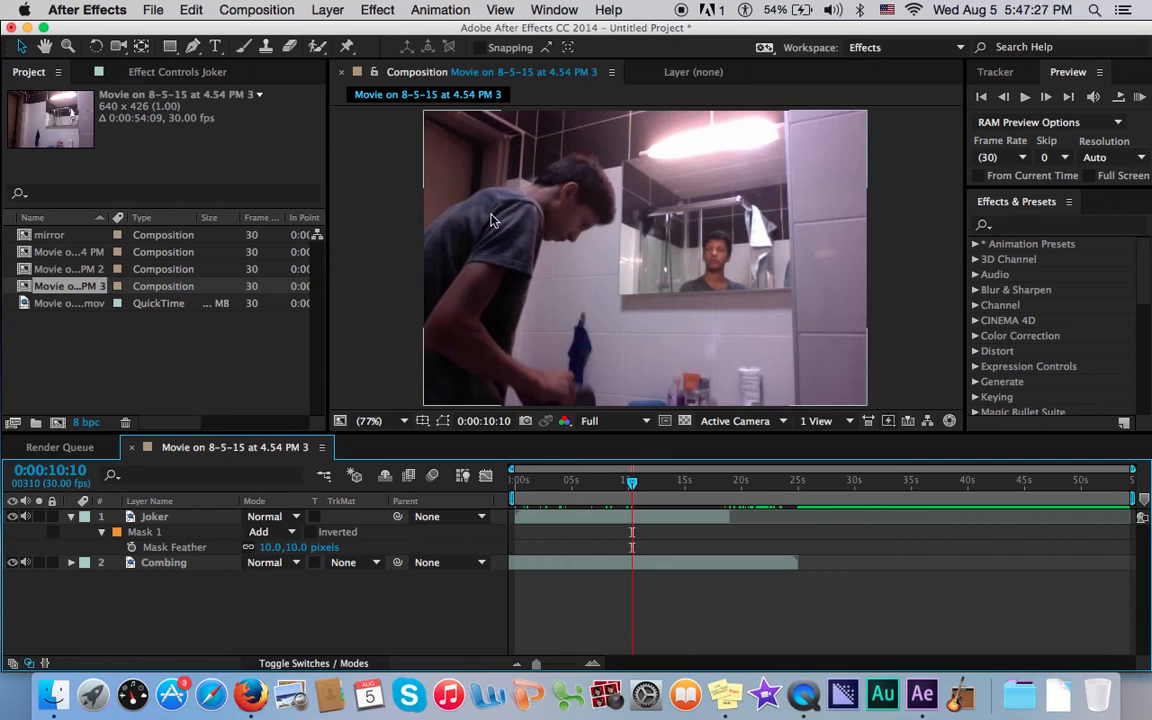
Step: Apply Effect > Color Correction > Curves to the Joker layer
{"action": "left_click", "coordinate": [710, 253]}
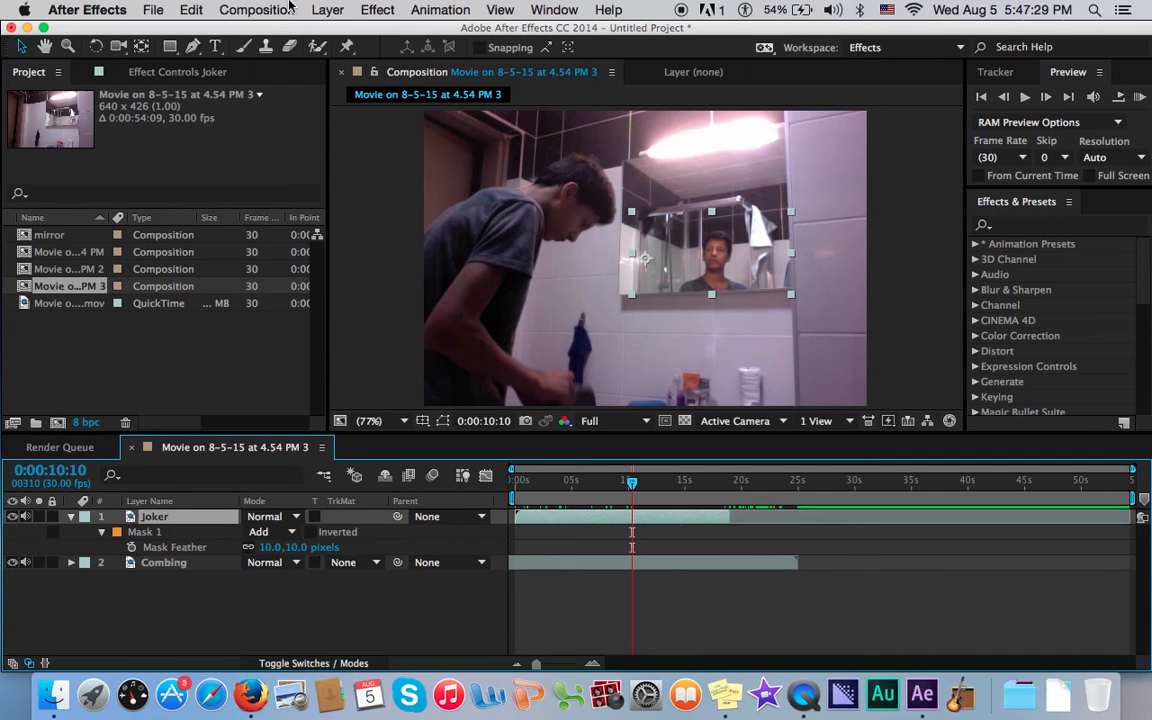
{"action": "left_click", "coordinate": [377, 9]}
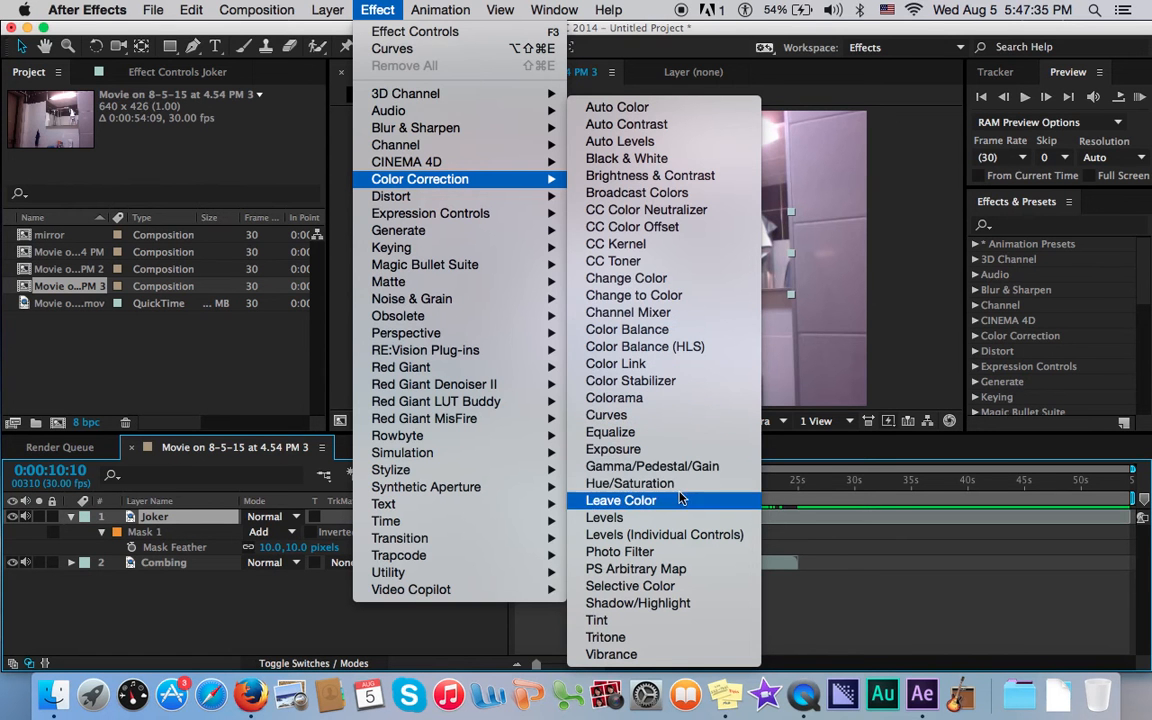
{"action": "mouse_move", "coordinate": [664, 414]}
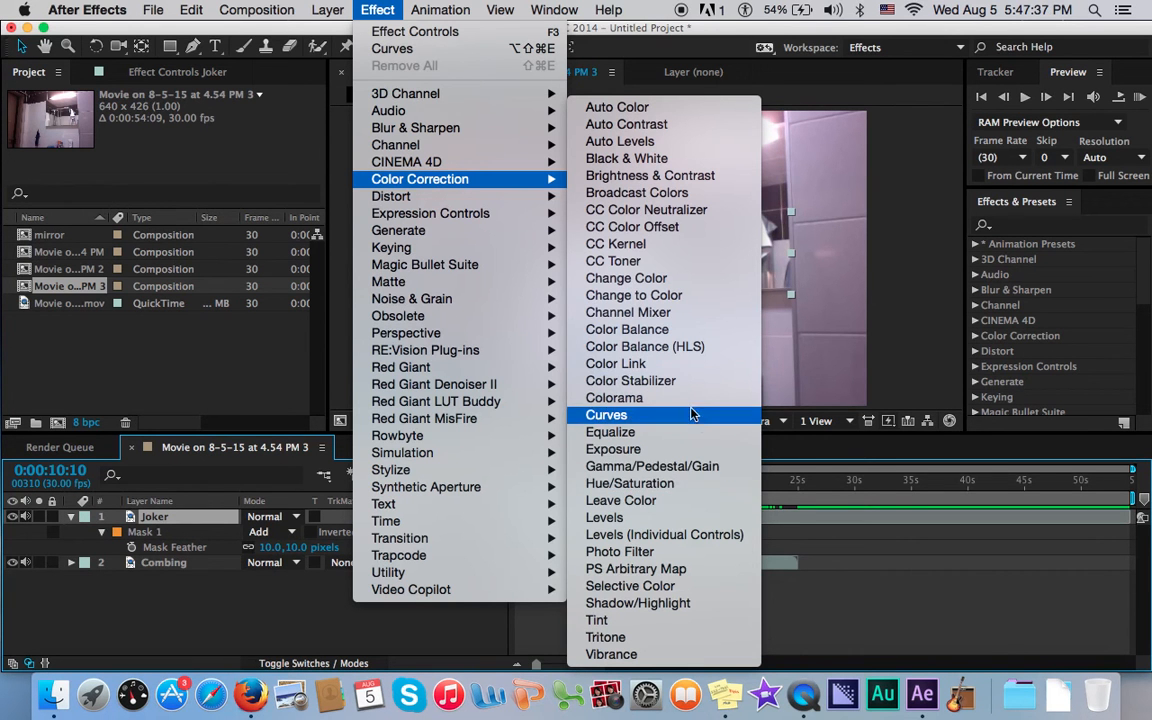
{"action": "left_click", "coordinate": [606, 414]}
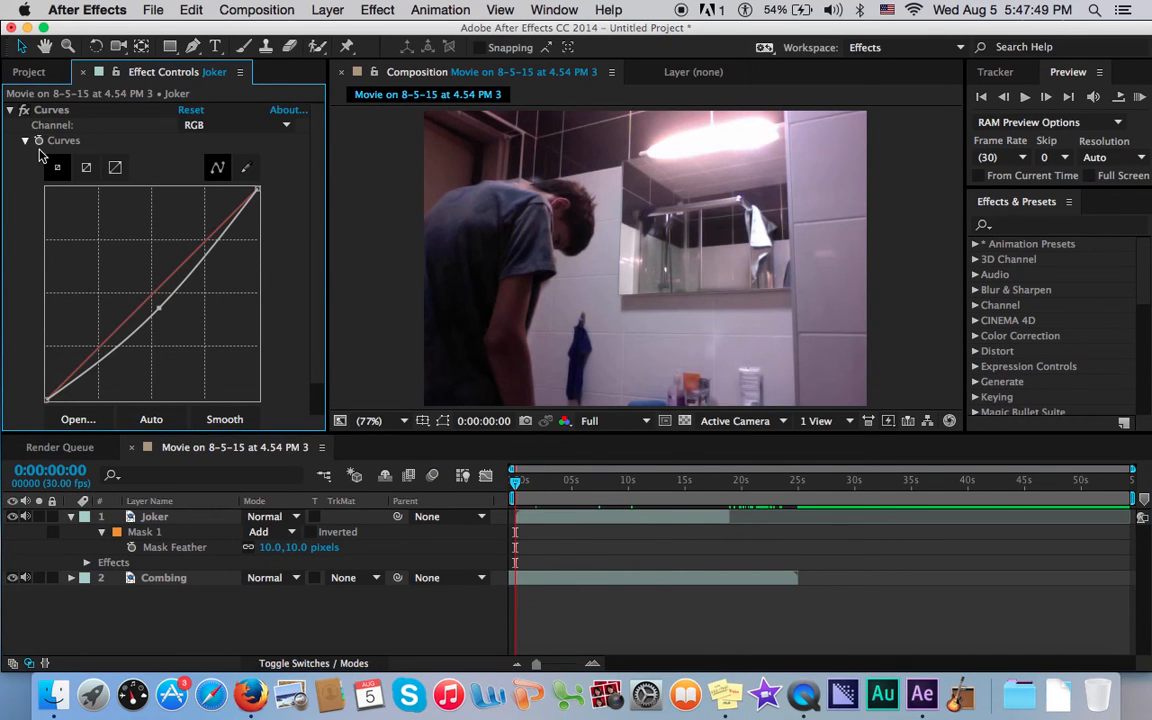
Step: Pull Joker's Curves midpoint lower, return to the start, and scrub to check the darkening
{"action": "left_click", "coordinate": [154, 516]}
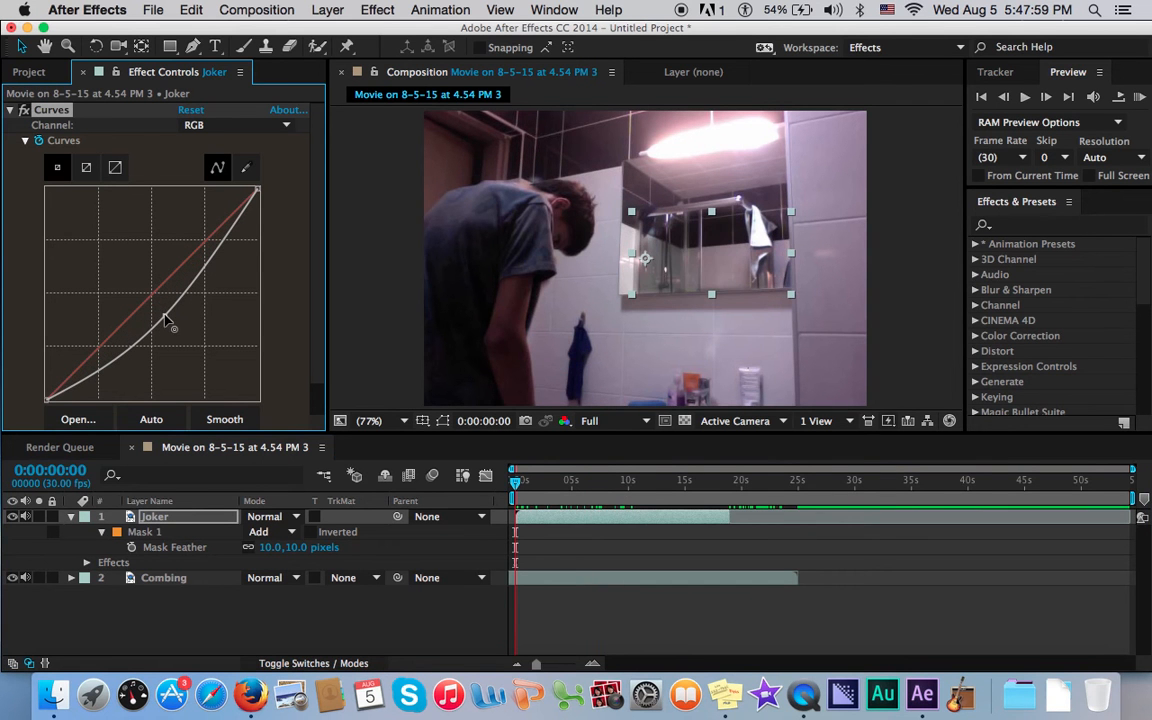
{"action": "left_click", "coordinate": [527, 480]}
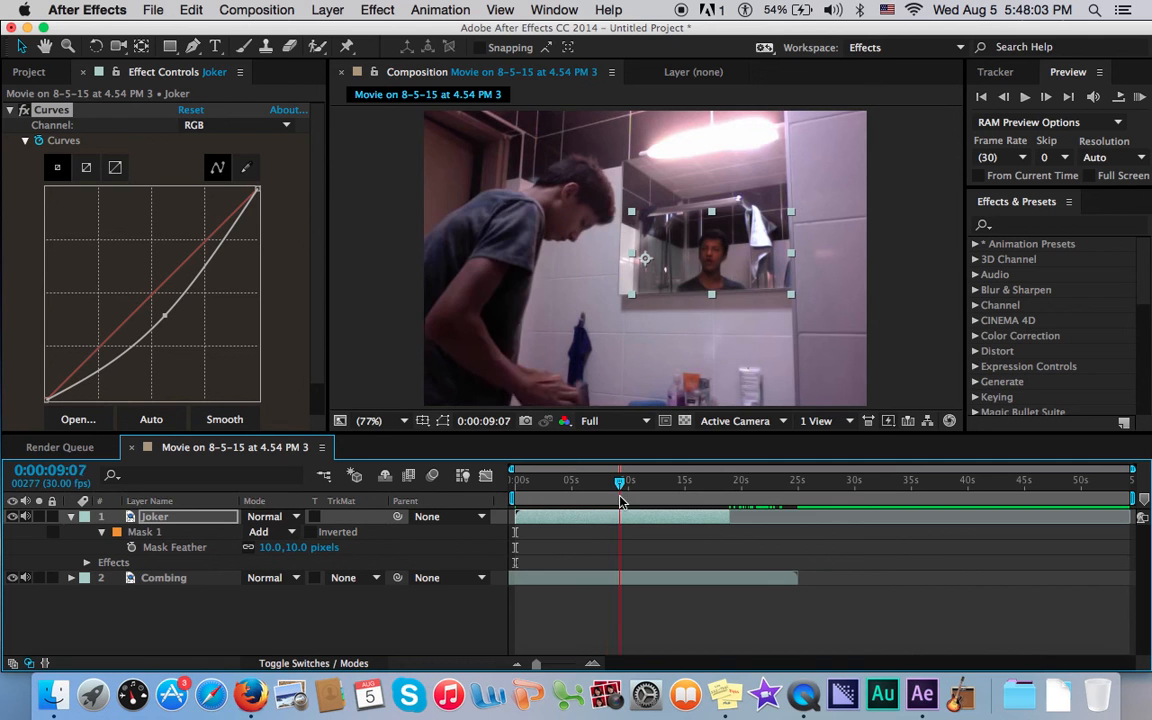
{"action": "key", "text": "home"}
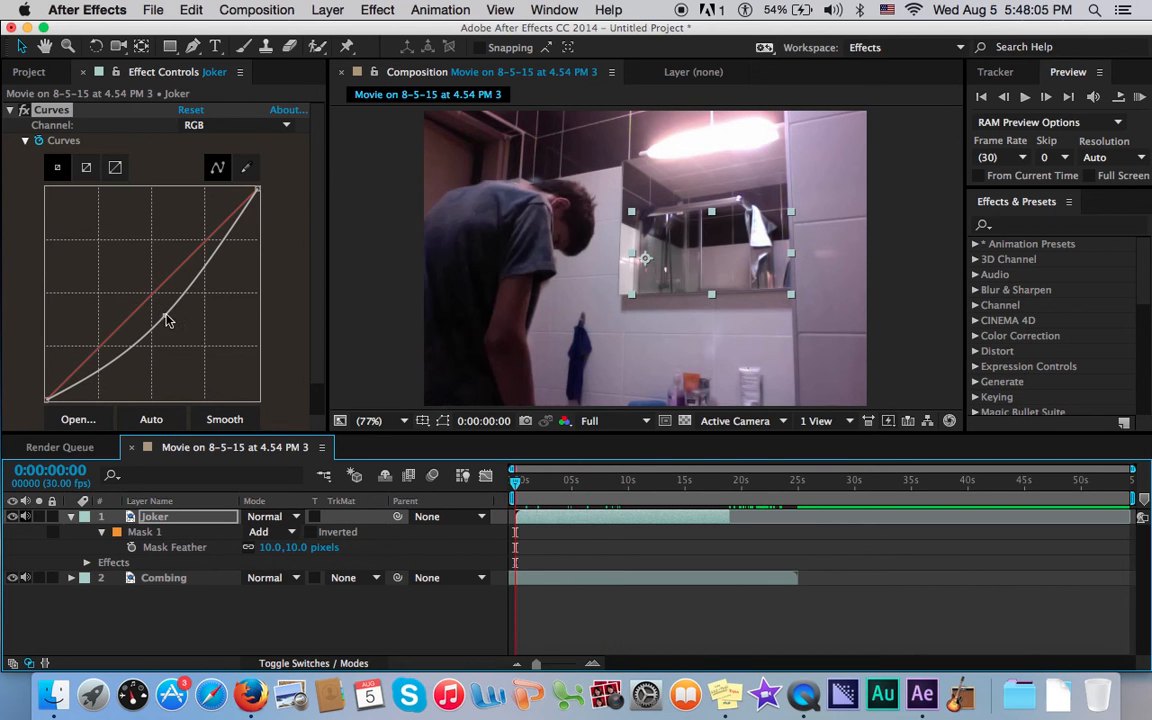
{"action": "left_click_drag", "start_coordinate": [180, 320], "coordinate": [173, 325]}
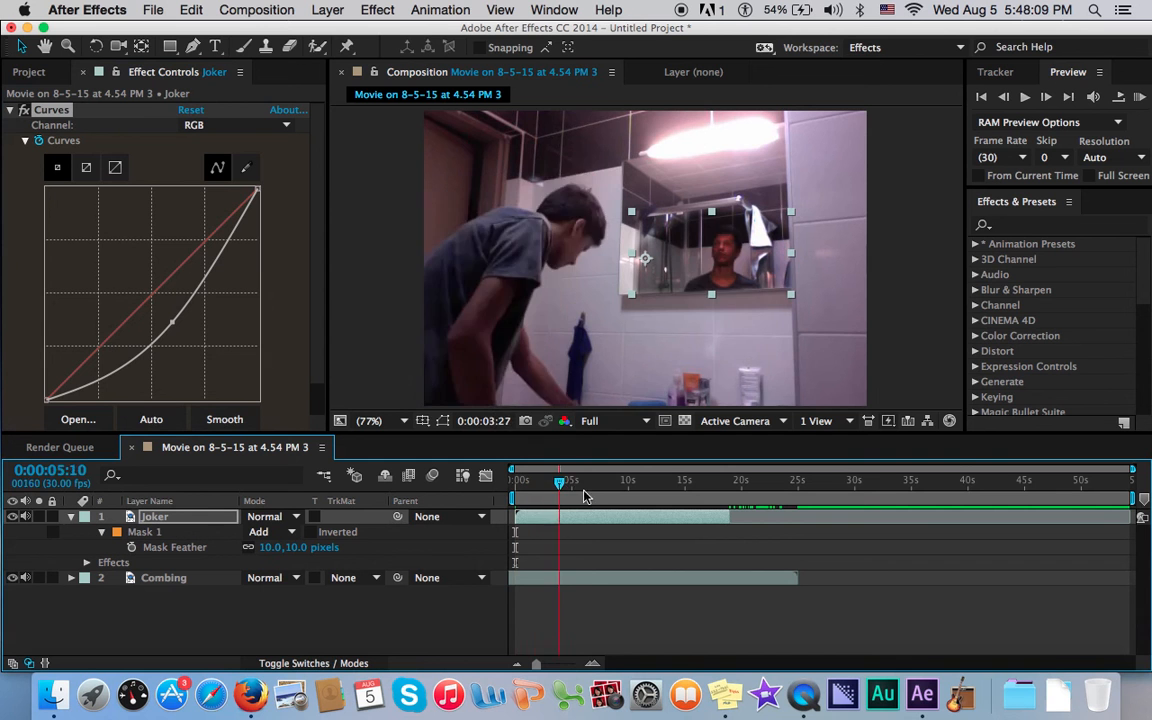
{"action": "left_click_drag", "start_coordinate": [558, 484], "coordinate": [665, 484]}
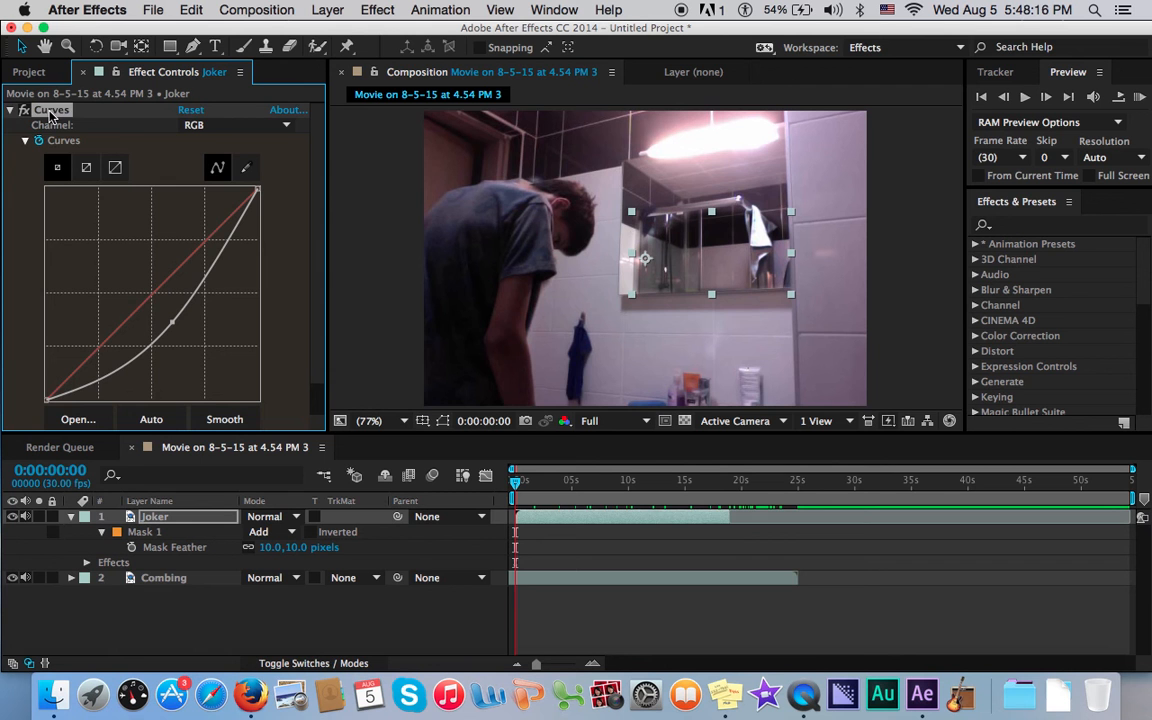
Step: Select the Joker layer's Curves effect to copy it to Combing
{"action": "left_click", "coordinate": [163, 578]}
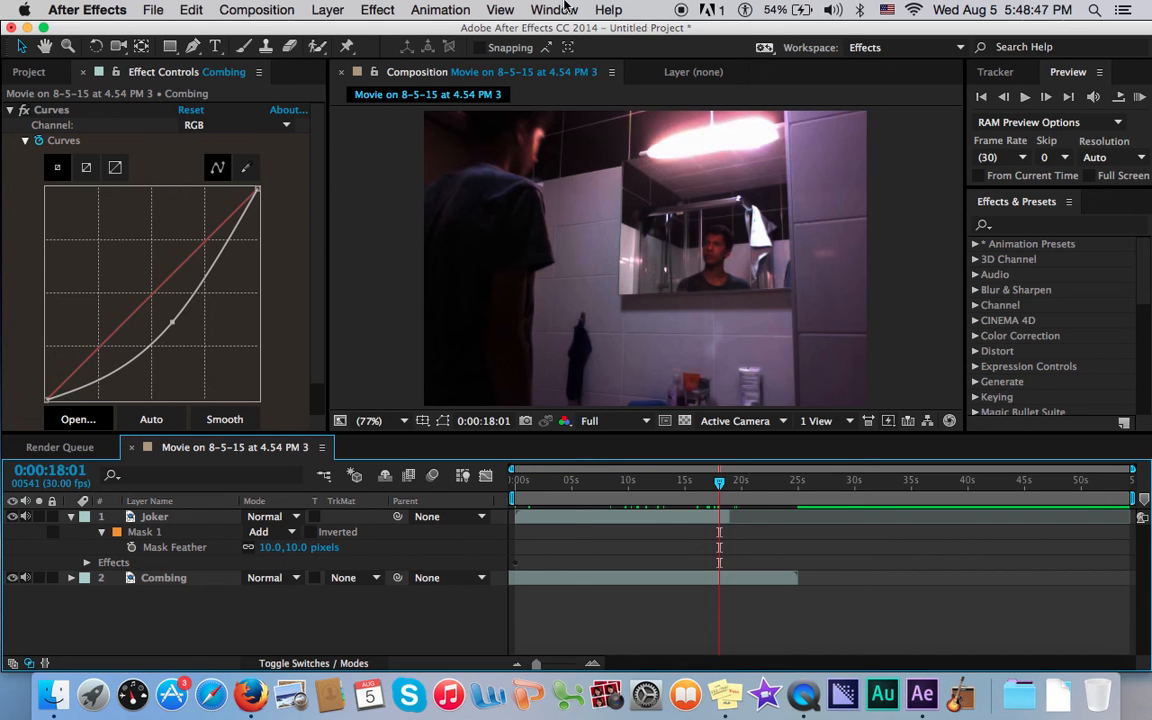
{"action": "mouse_move", "coordinate": [655, 30]}
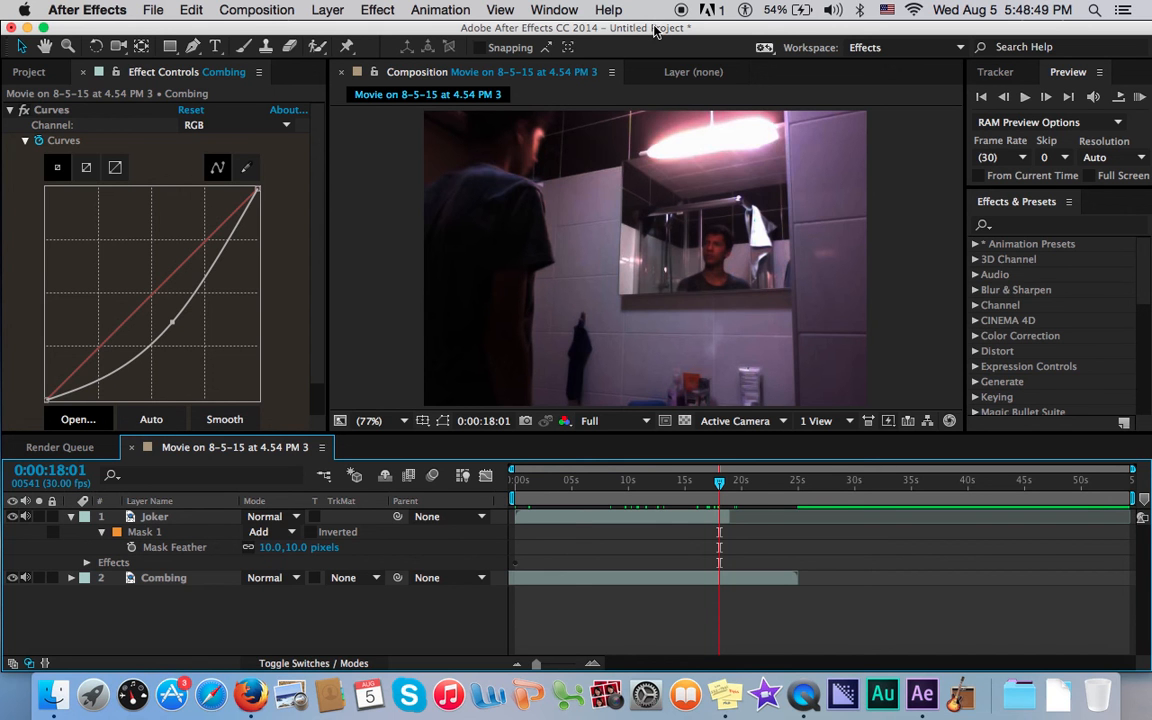